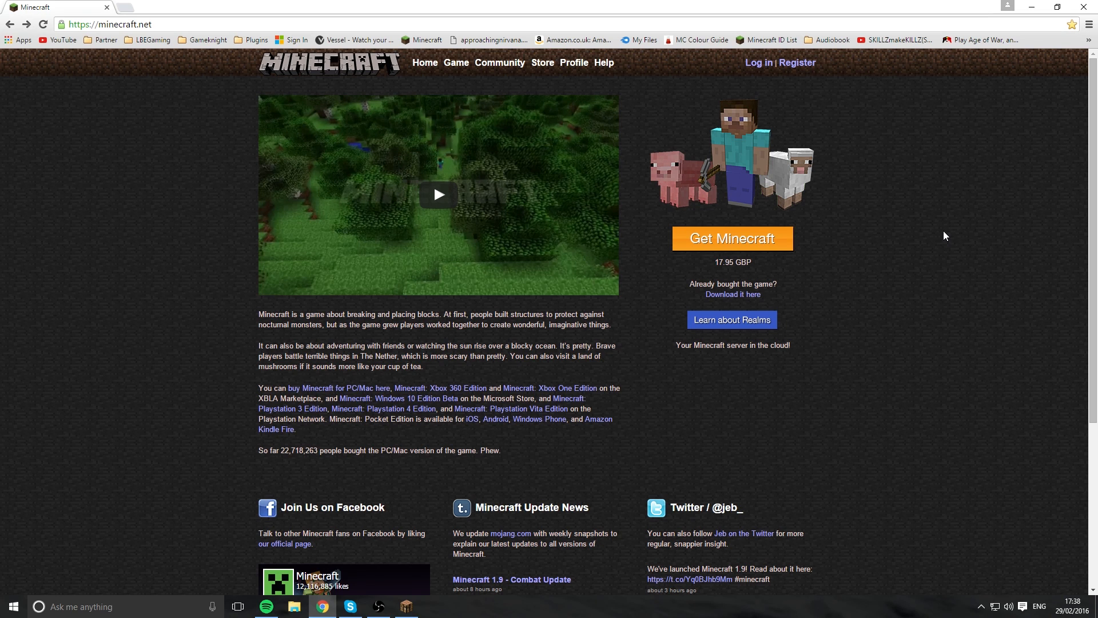
{"action": "mouse_move", "coordinate": [90, 92]}
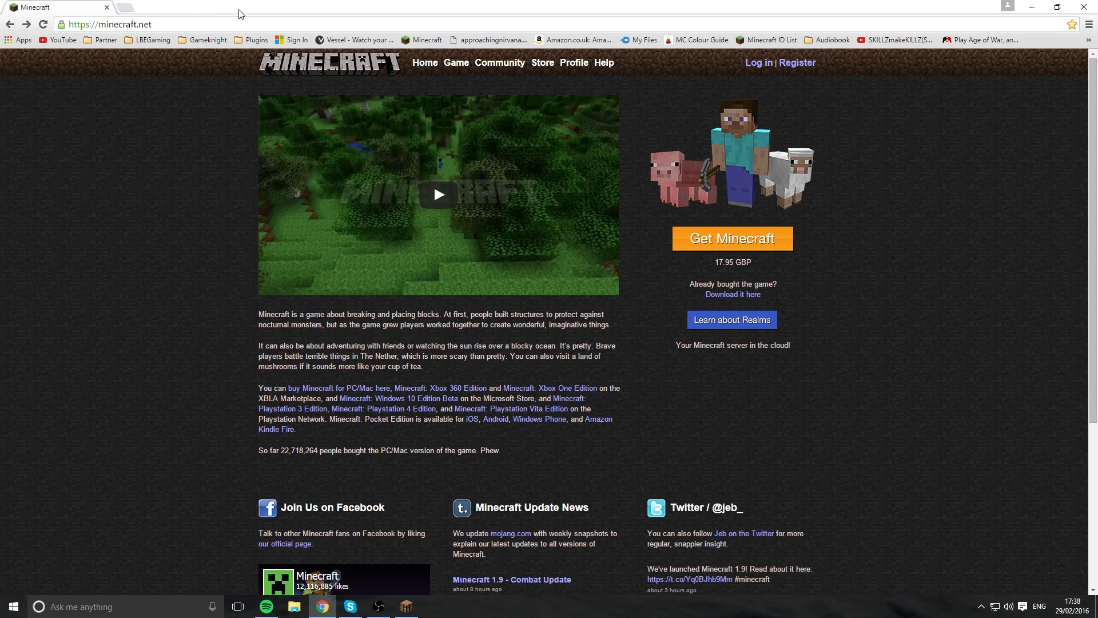
{"action": "mouse_move", "coordinate": [469, 176]}
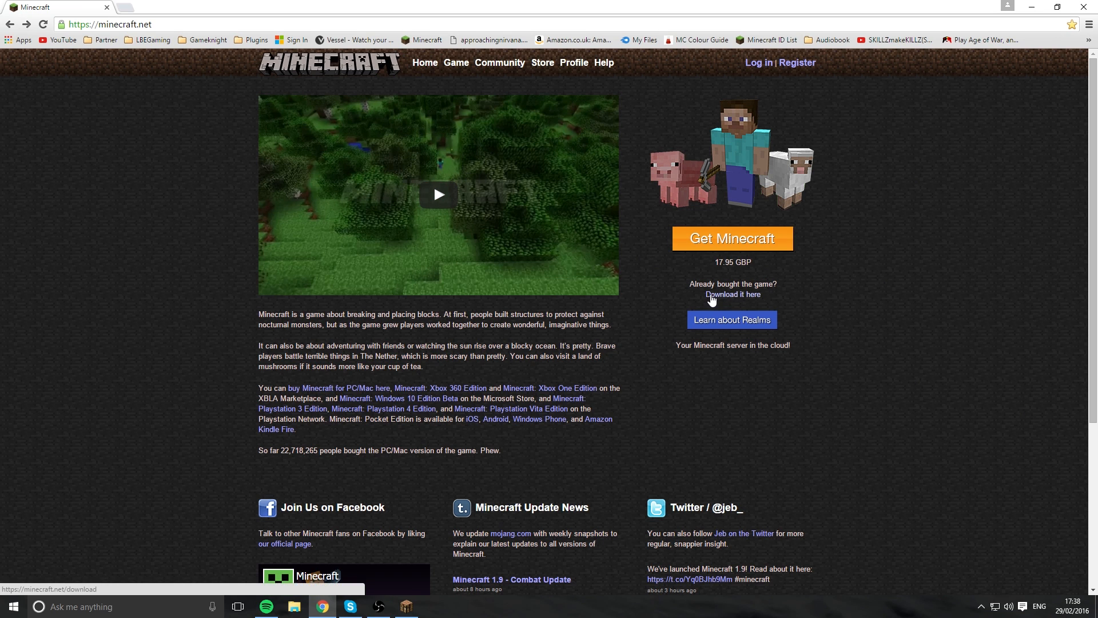
Download minecraft_server.1.9.jar from the Minecraft.net download page
{"action": "left_click", "coordinate": [732, 294]}
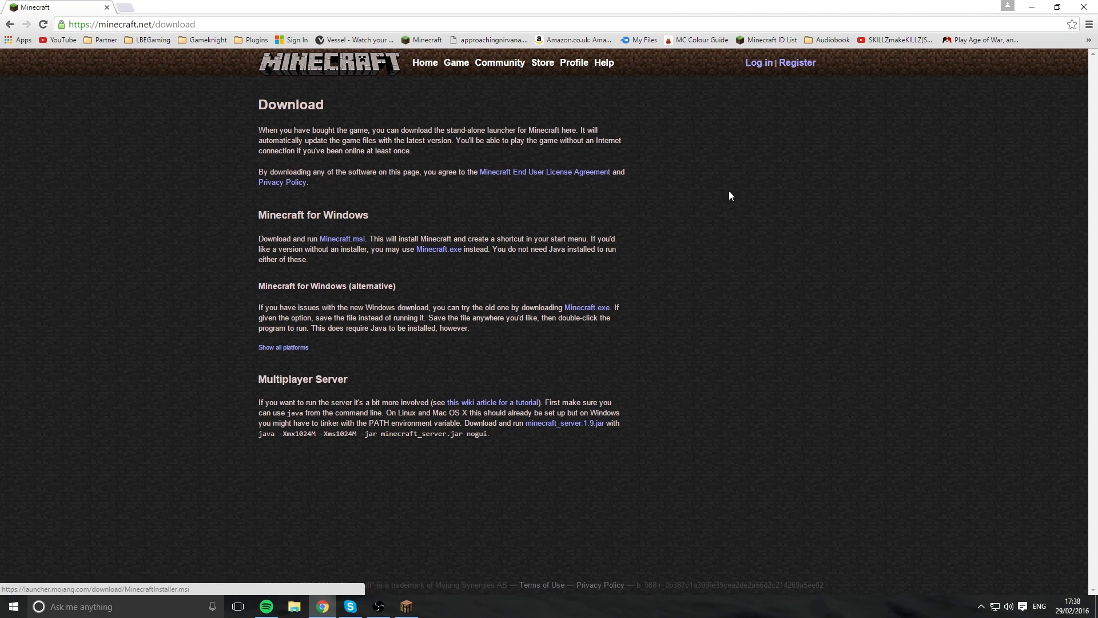
{"action": "mouse_move", "coordinate": [252, 381]}
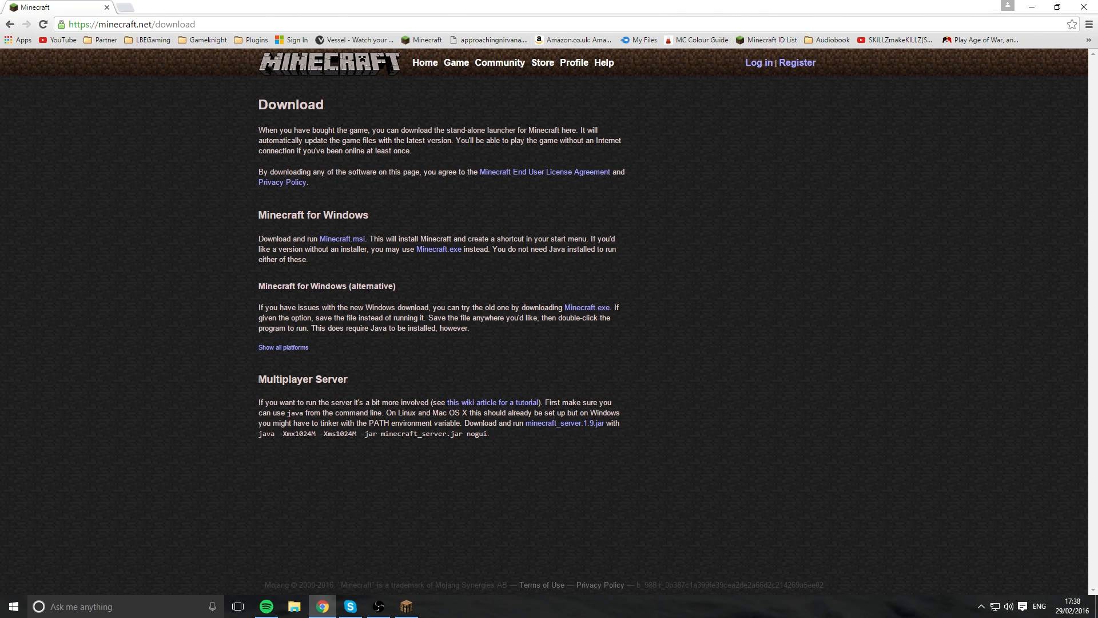
{"action": "mouse_move", "coordinate": [586, 432]}
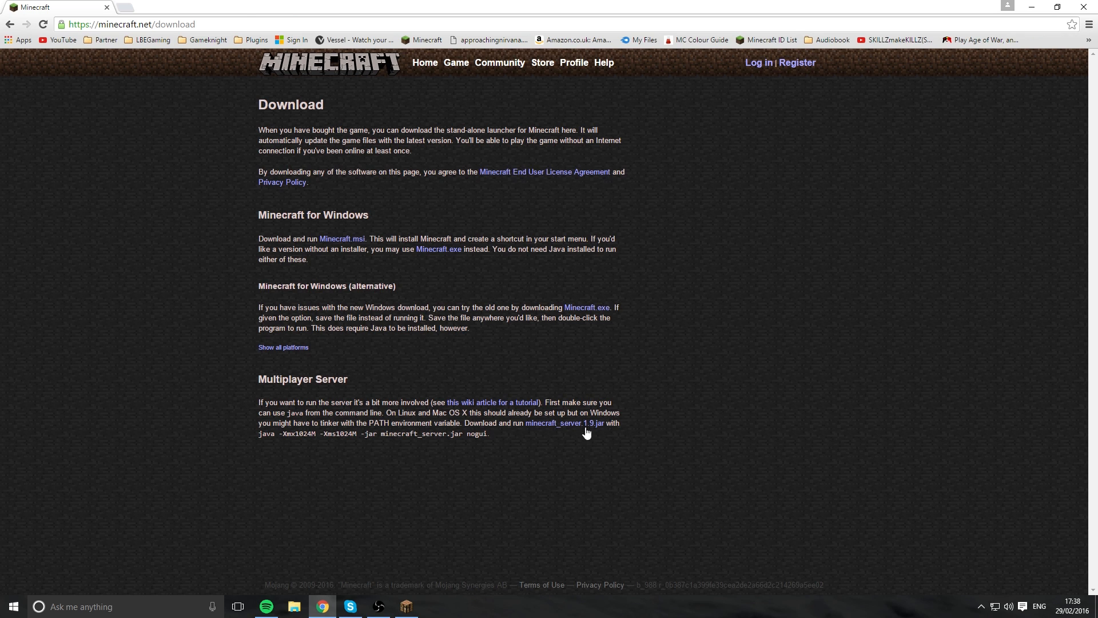
{"action": "mouse_move", "coordinate": [531, 449]}
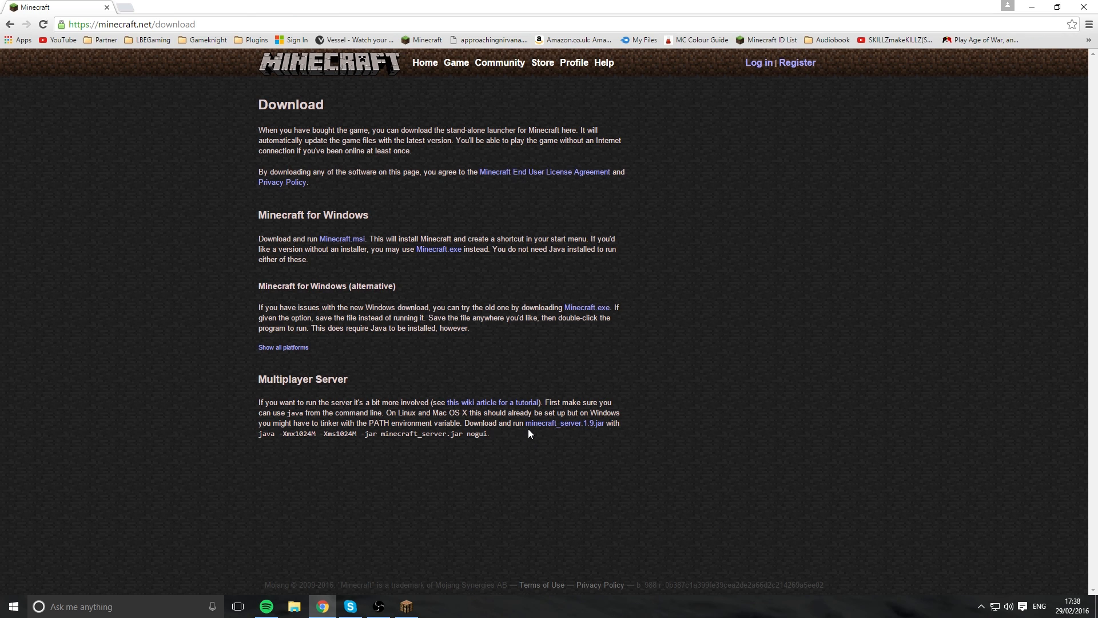
{"action": "mouse_move", "coordinate": [557, 437]}
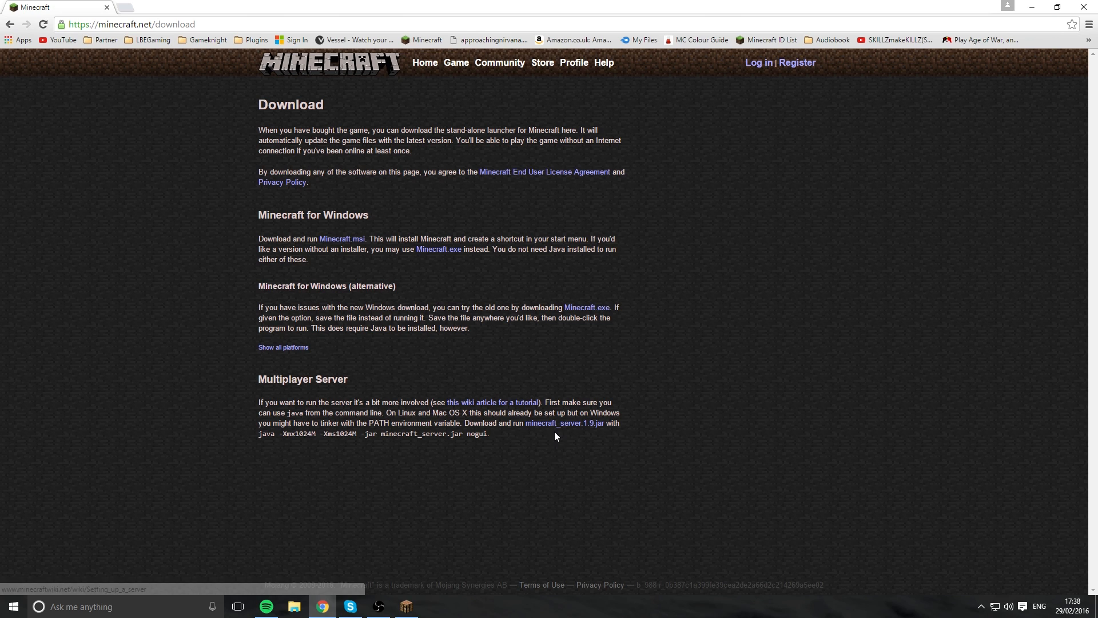
{"action": "mouse_move", "coordinate": [557, 444]}
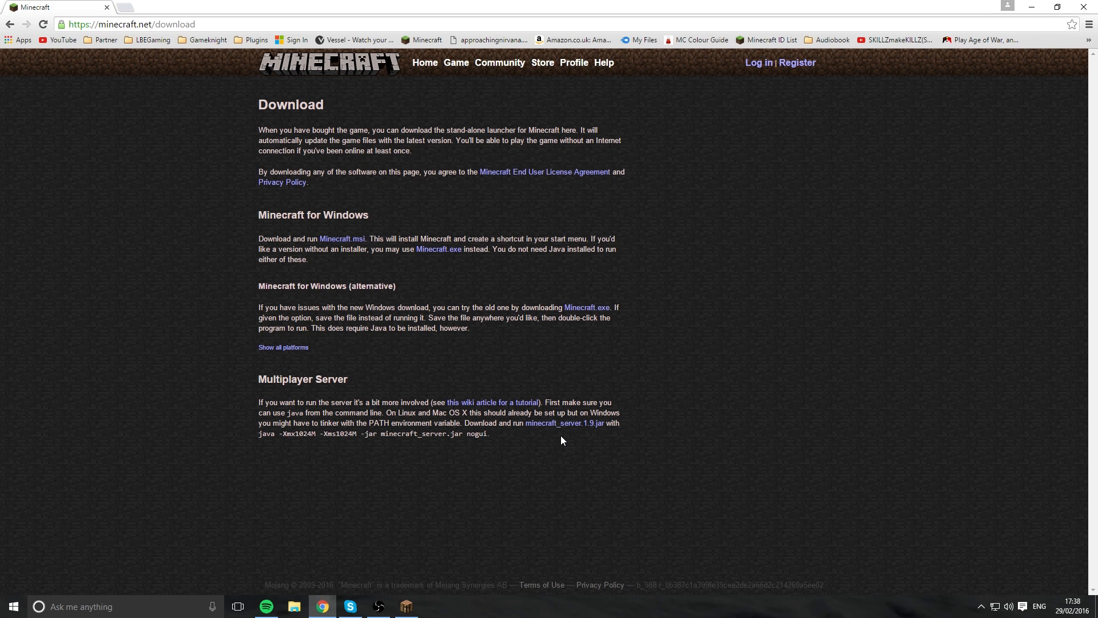
{"action": "mouse_move", "coordinate": [617, 464]}
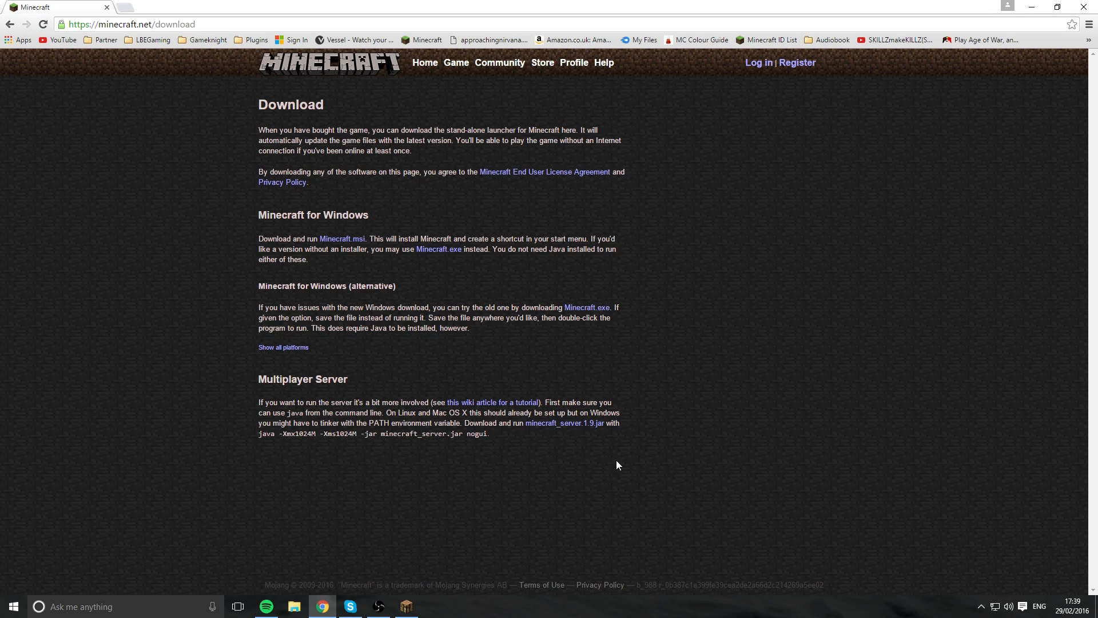
{"action": "left_click", "coordinate": [565, 424]}
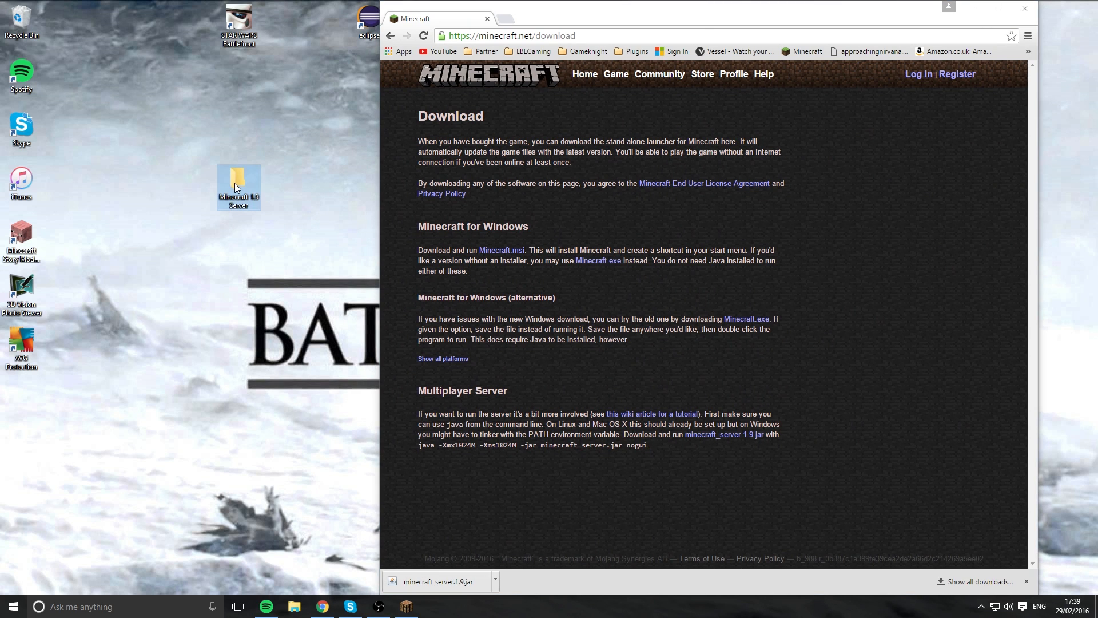
{"action": "mouse_move", "coordinate": [417, 451]}
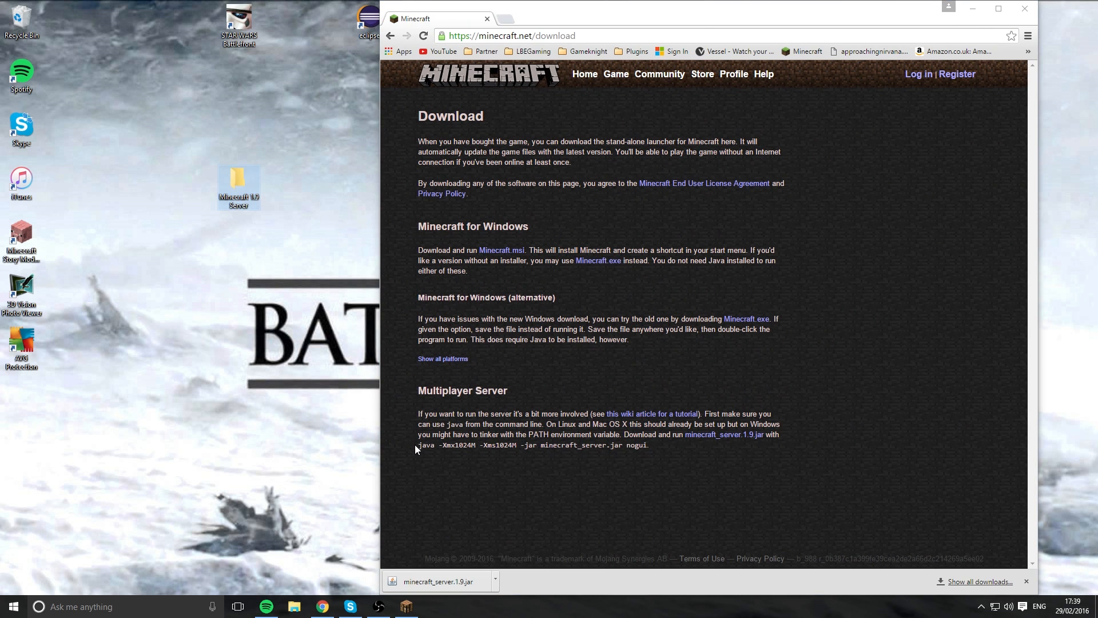
Select the 'java -Xmx1024M -Xms1024M -jar minecraft_server.jar nogui' line for copying
{"action": "left_click_drag", "start_coordinate": [419, 445], "coordinate": [598, 445]}
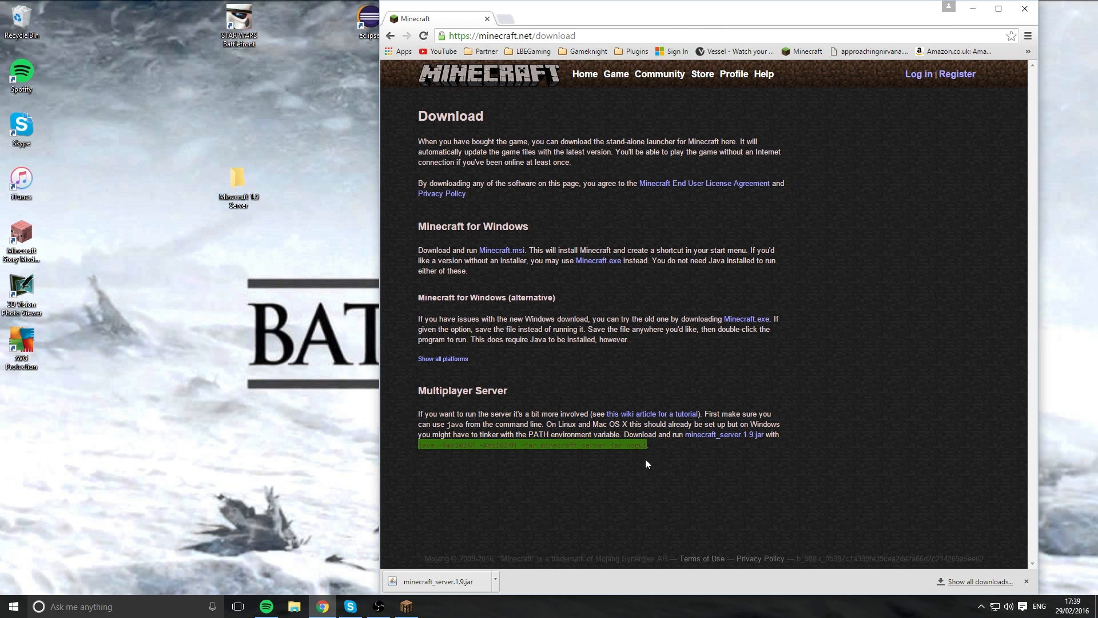
{"action": "mouse_move", "coordinate": [665, 469]}
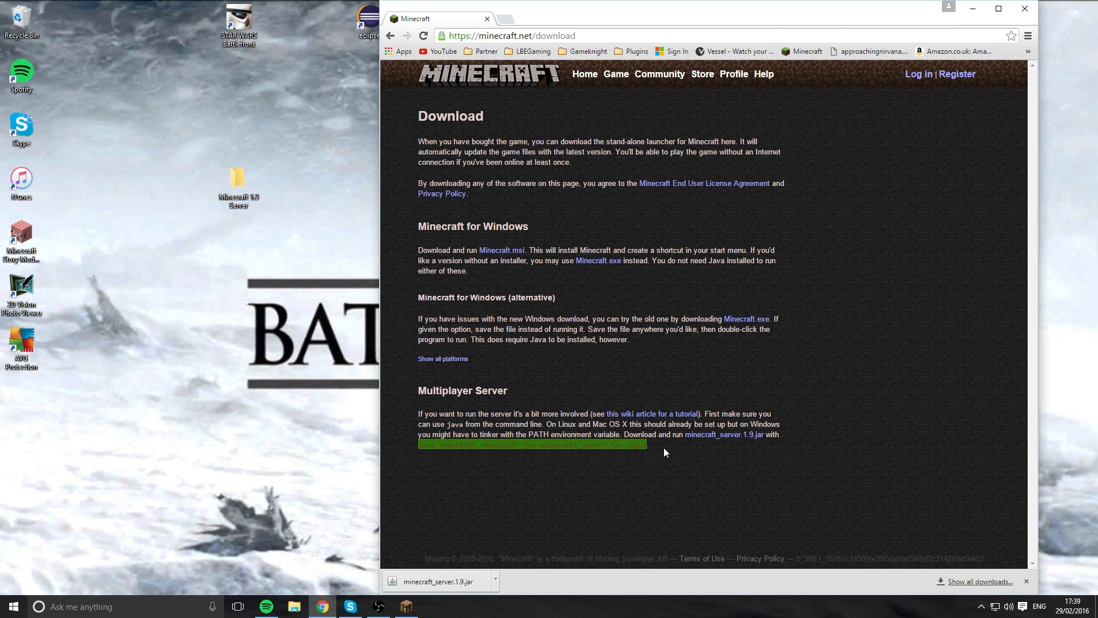
{"action": "mouse_move", "coordinate": [657, 446]}
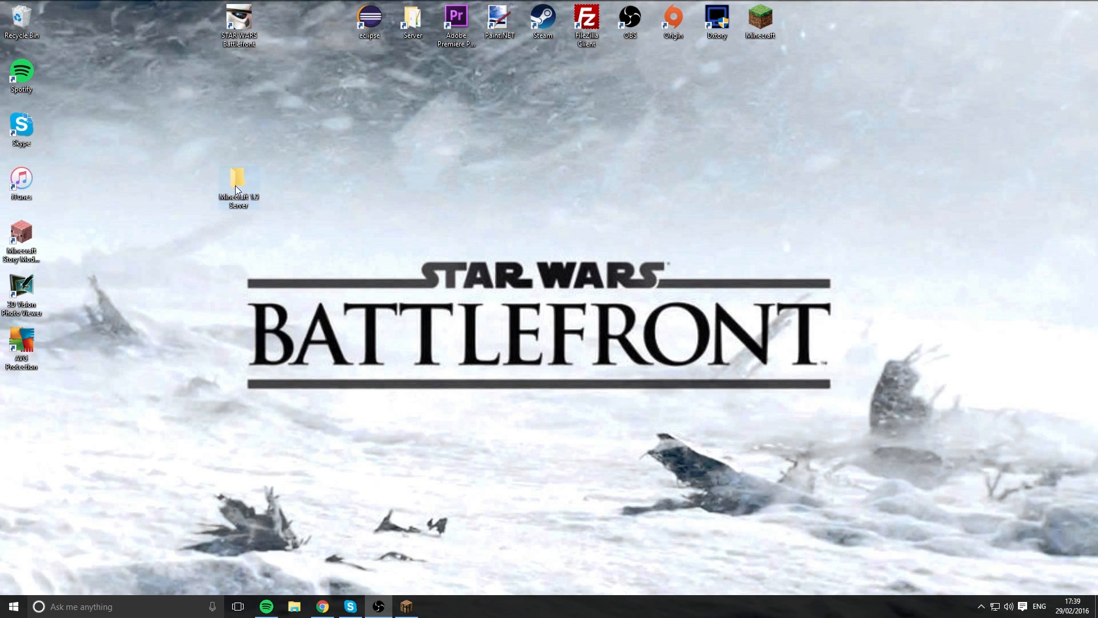
Rename the jar in the Minecraft 1.9 Server folder to minecraft_server
{"action": "double_click", "coordinate": [239, 180]}
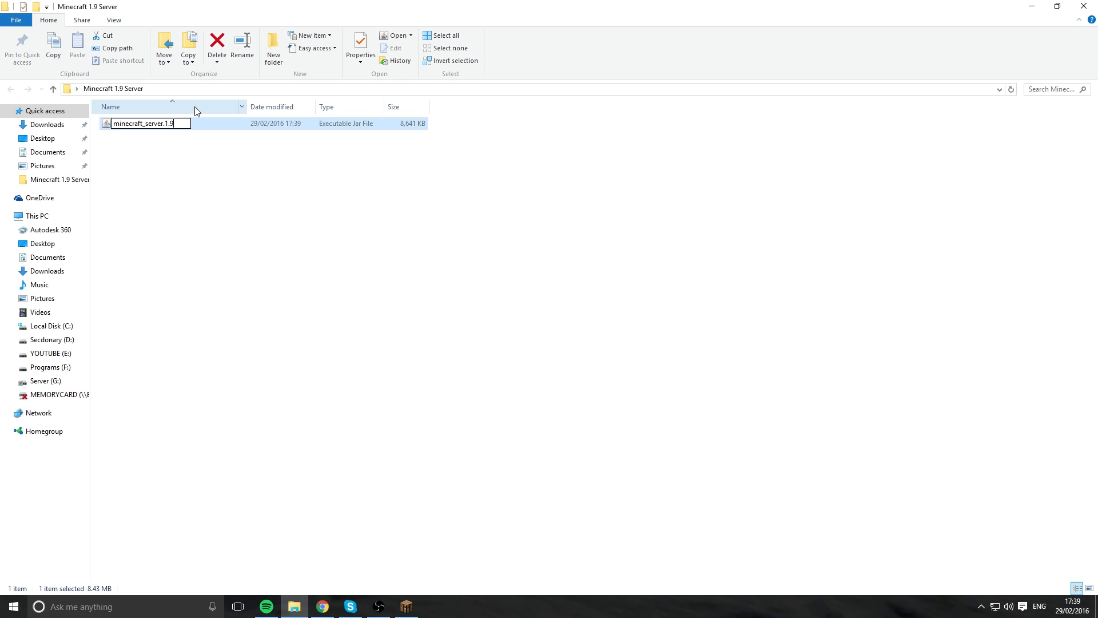
{"action": "key", "text": "BackSpace"}
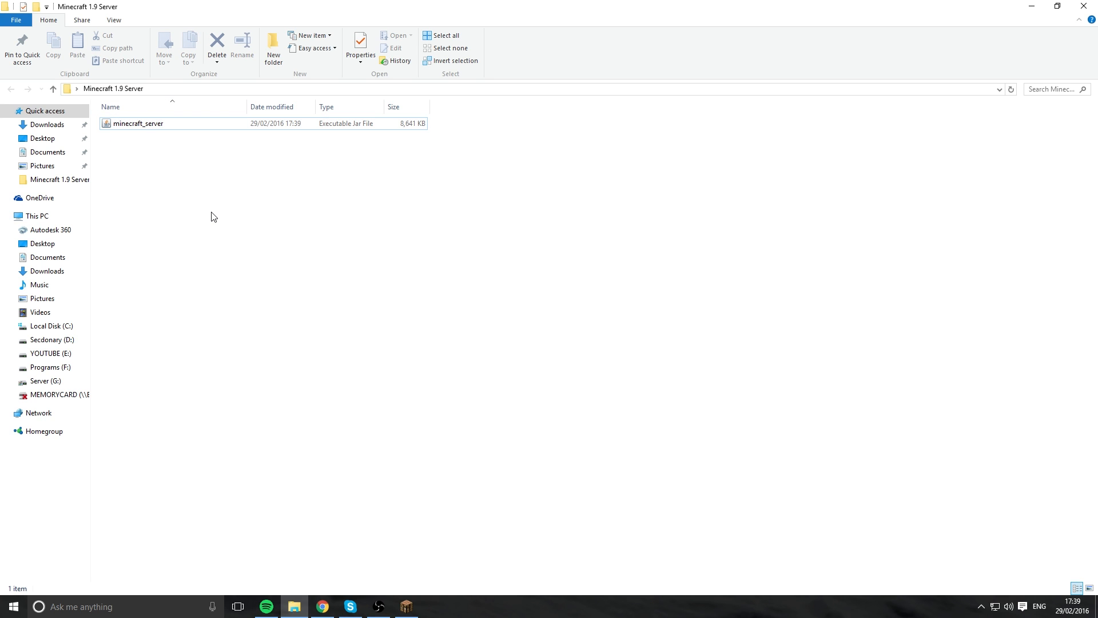
Create a text document containing 'java -Xmx1024M -Xms1024M -jar minecraft_server.jar nogui'
{"action": "right_click", "coordinate": [213, 216]}
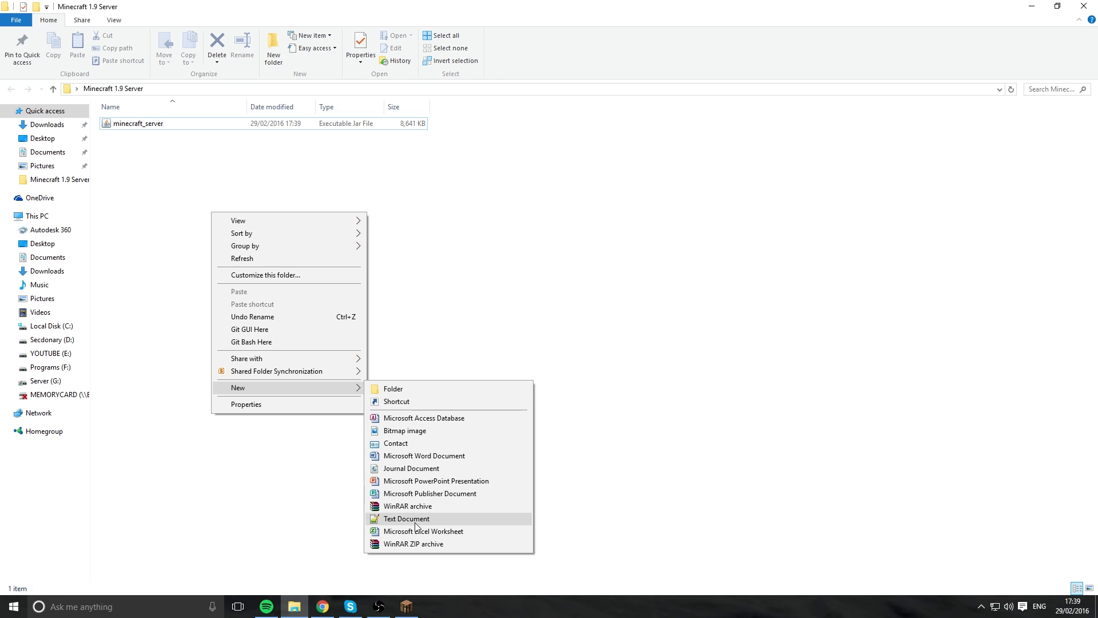
{"action": "left_click", "coordinate": [407, 518]}
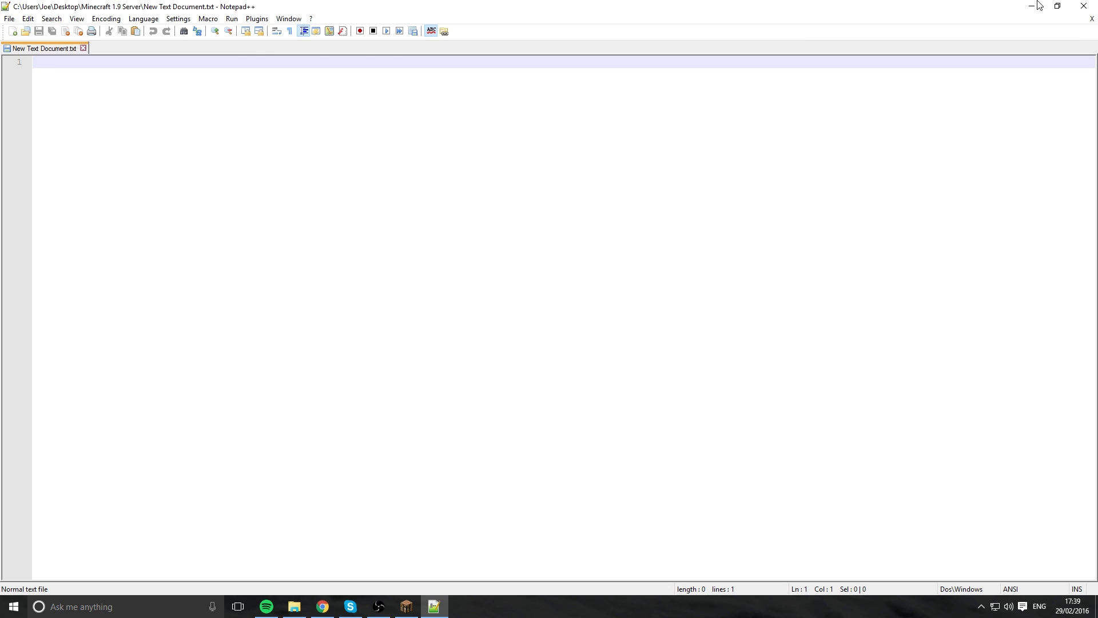
{"action": "left_click", "coordinate": [294, 606]}
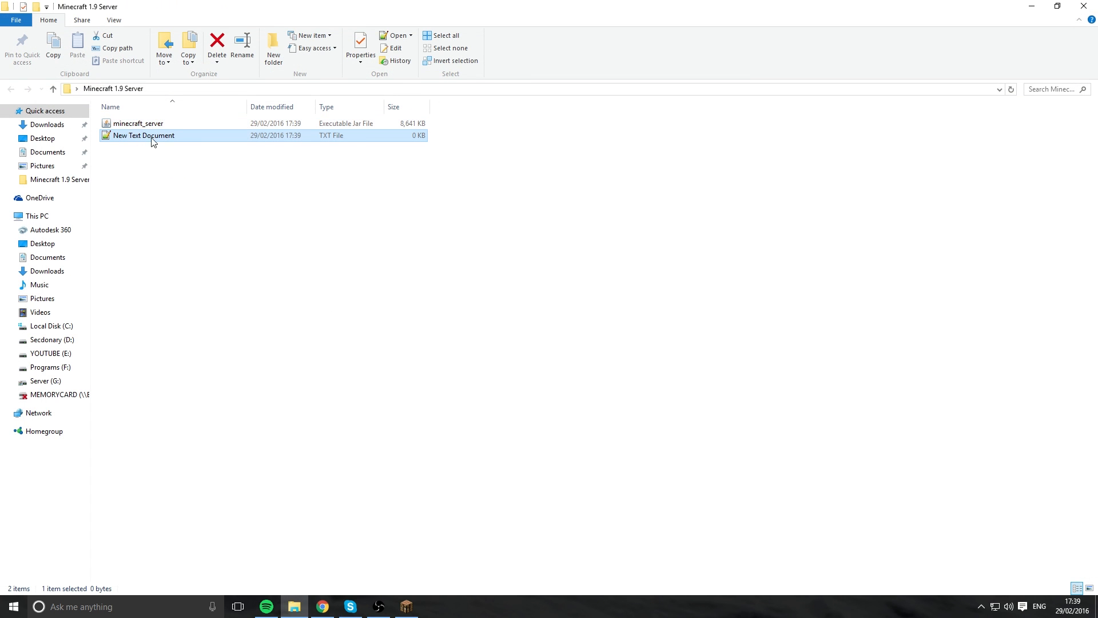
{"action": "double_click", "coordinate": [143, 135]}
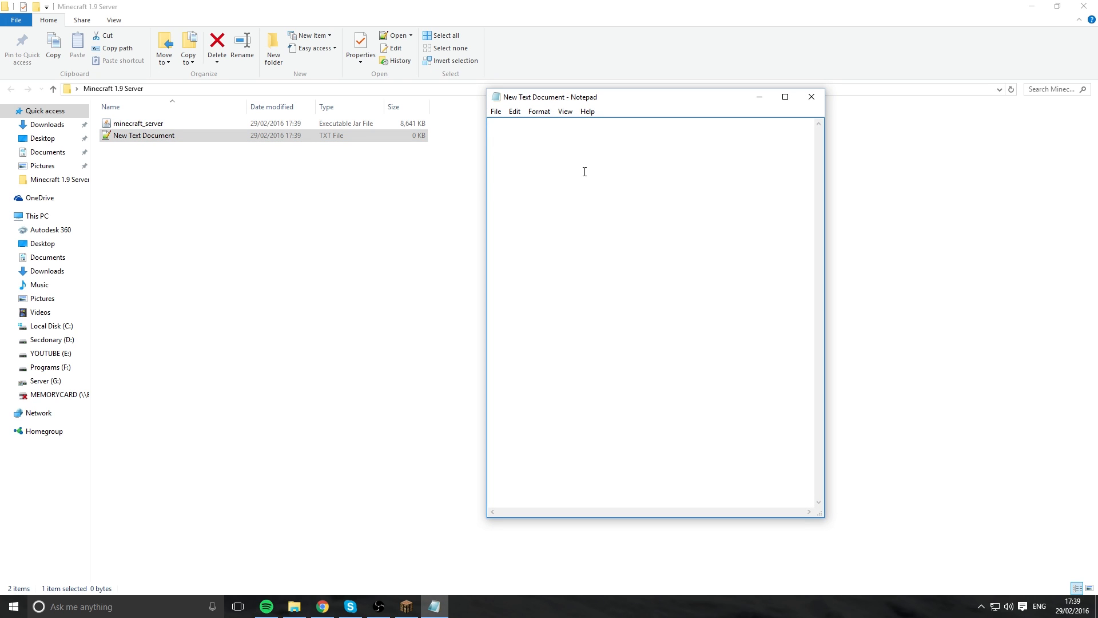
{"action": "type", "text": "java -Xmx1024M -Xms1024M -jar minecraft_server.jar nogui"}
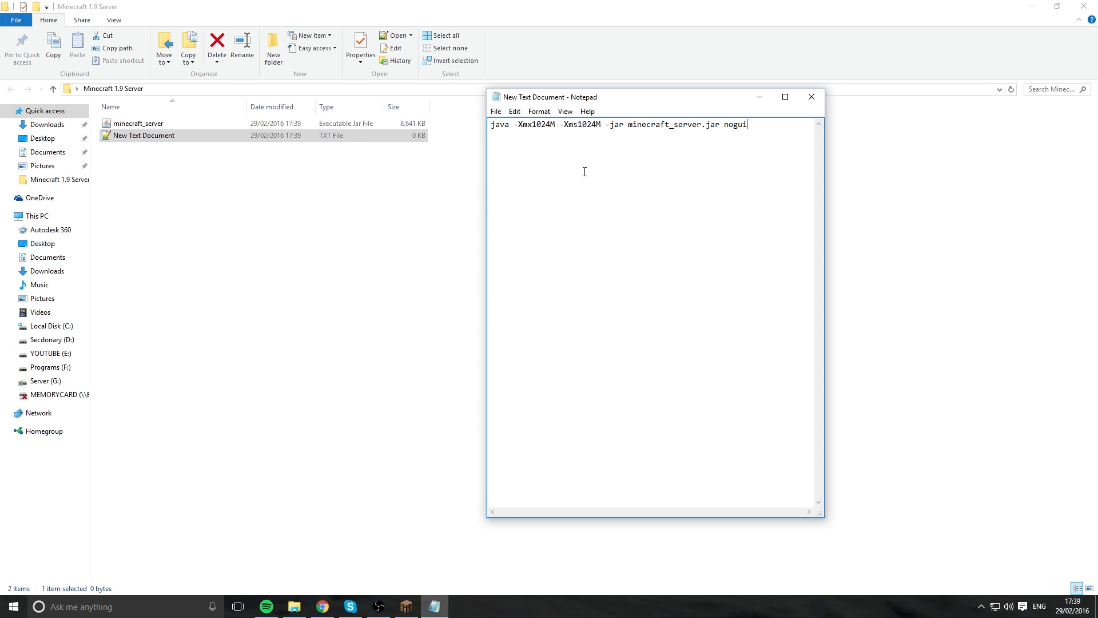
{"action": "mouse_move", "coordinate": [622, 135]}
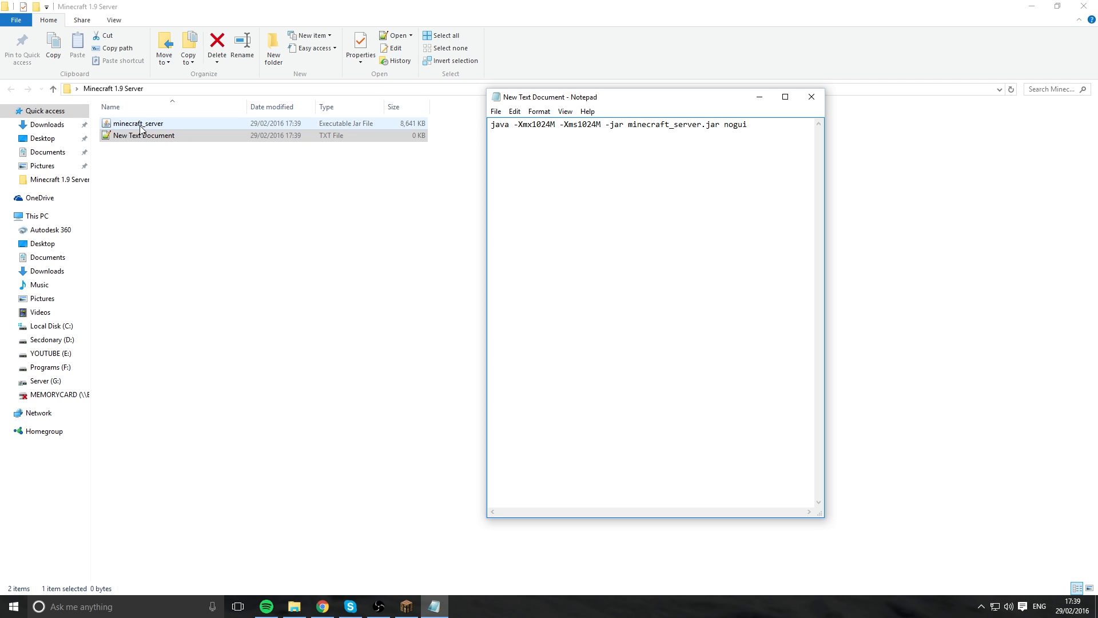
{"action": "double_click", "coordinate": [661, 123]}
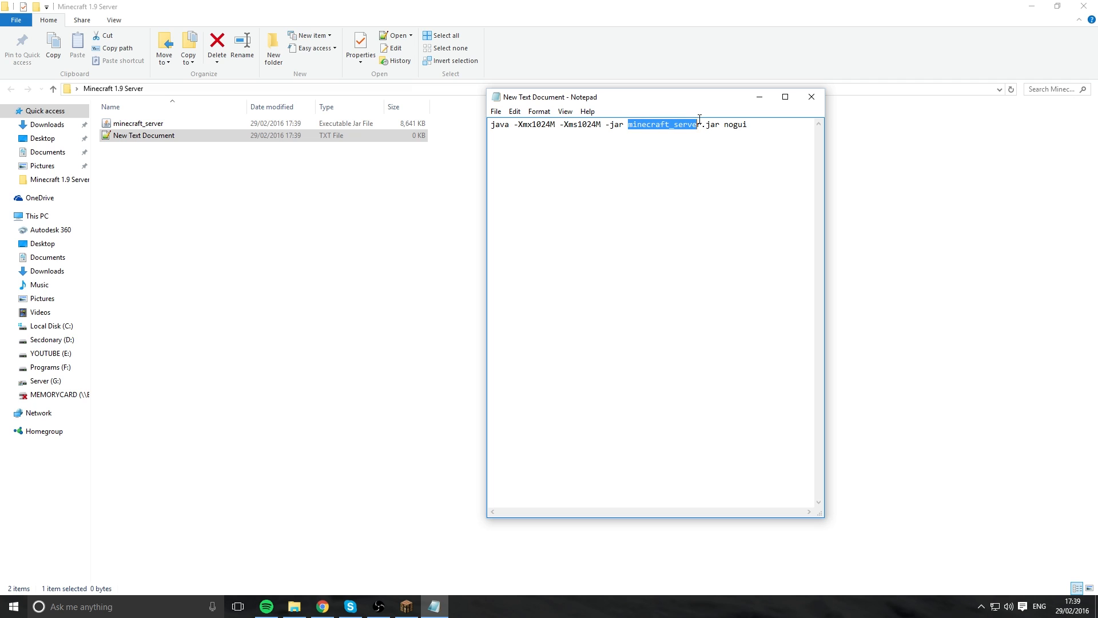
{"action": "mouse_move", "coordinate": [680, 160]}
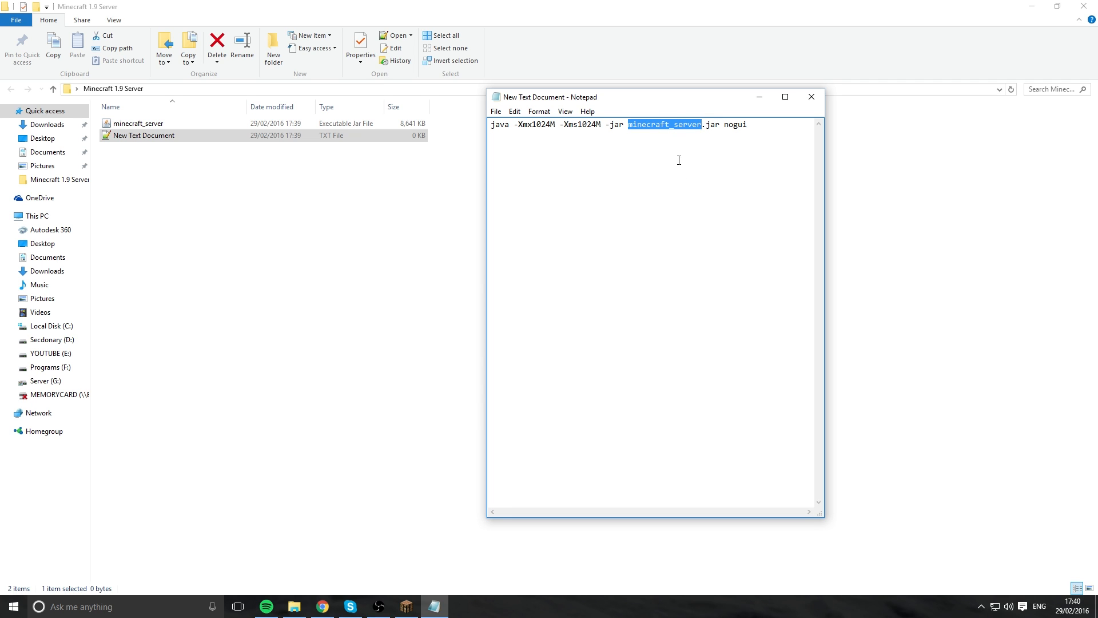
{"action": "left_click", "coordinate": [531, 126]}
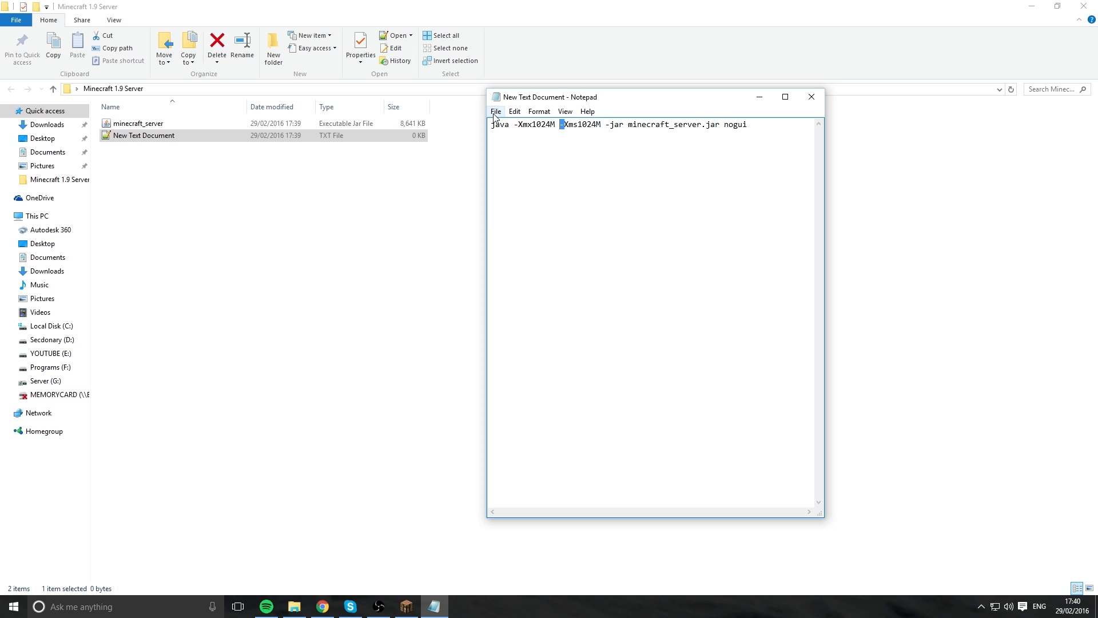
Save the launch command as Run.bat in the Minecraft 1.9 Server folder
{"action": "left_click", "coordinate": [496, 111]}
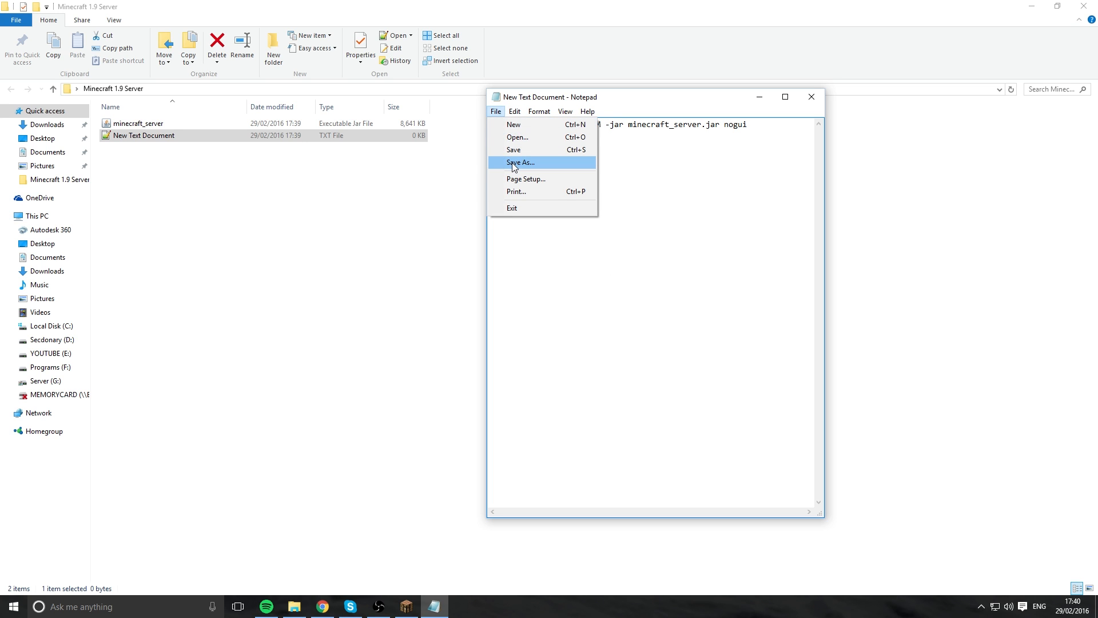
{"action": "left_click", "coordinate": [521, 163]}
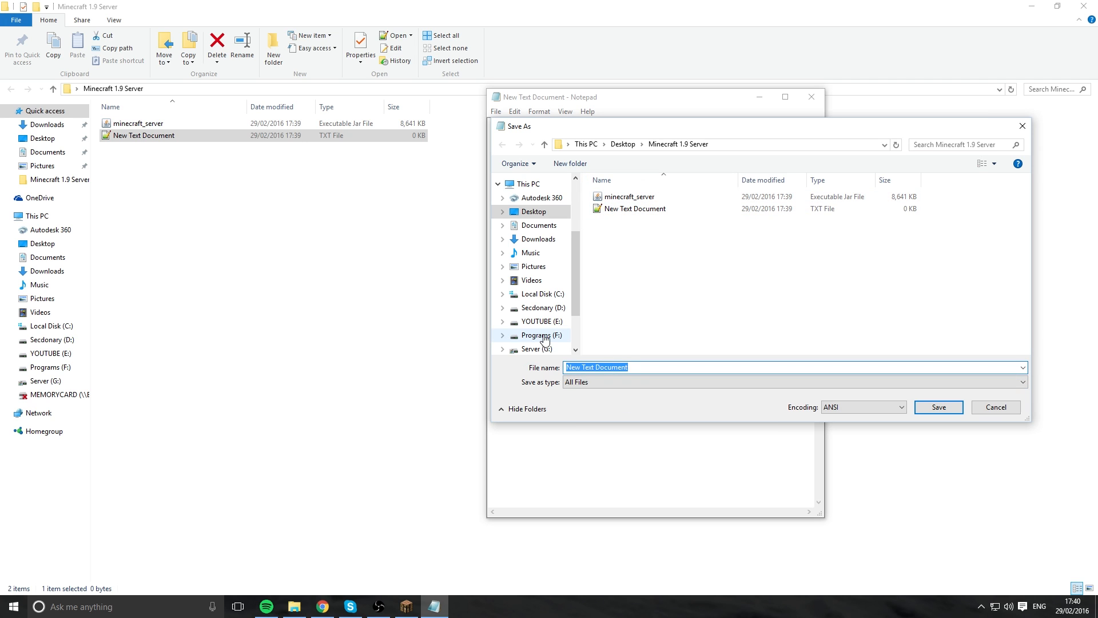
{"action": "type", "text": "R"}
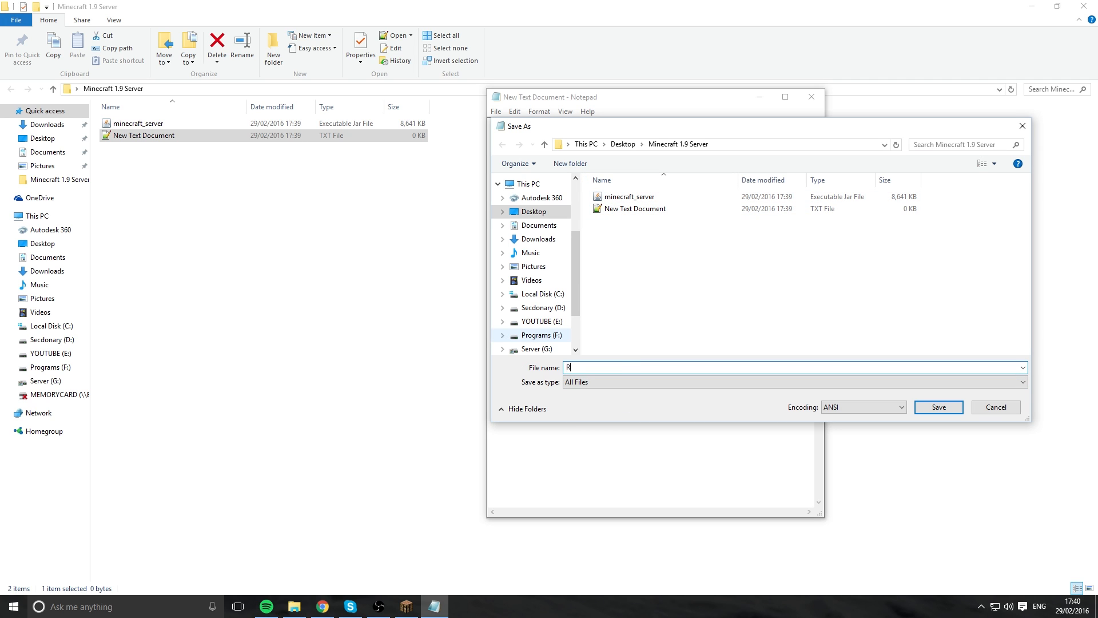
{"action": "type", "text": "un"}
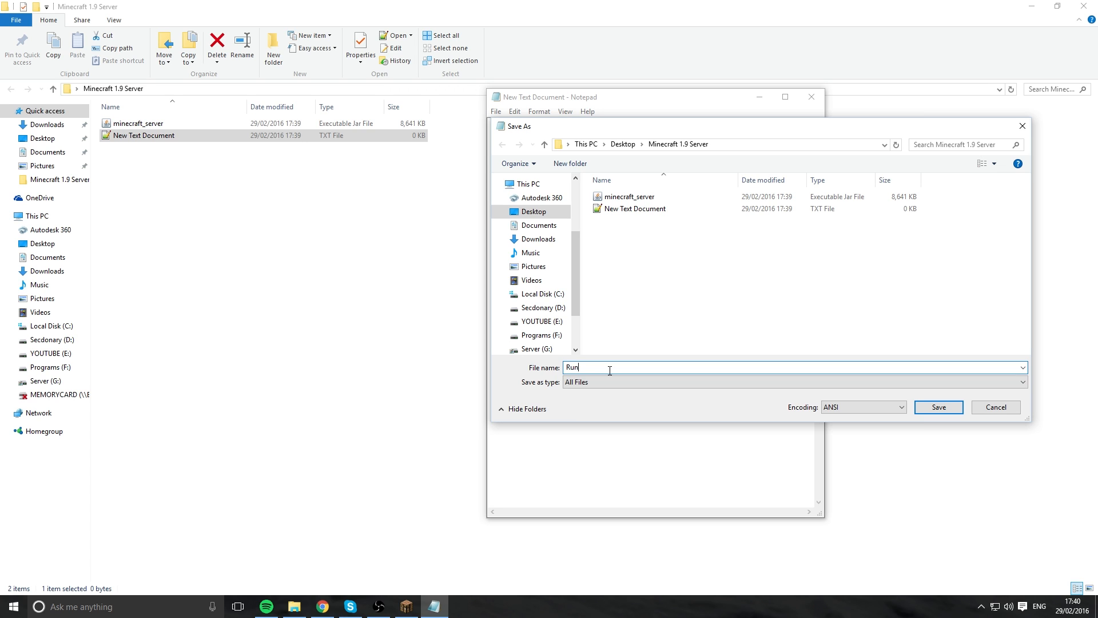
{"action": "type", "text": ".bat"}
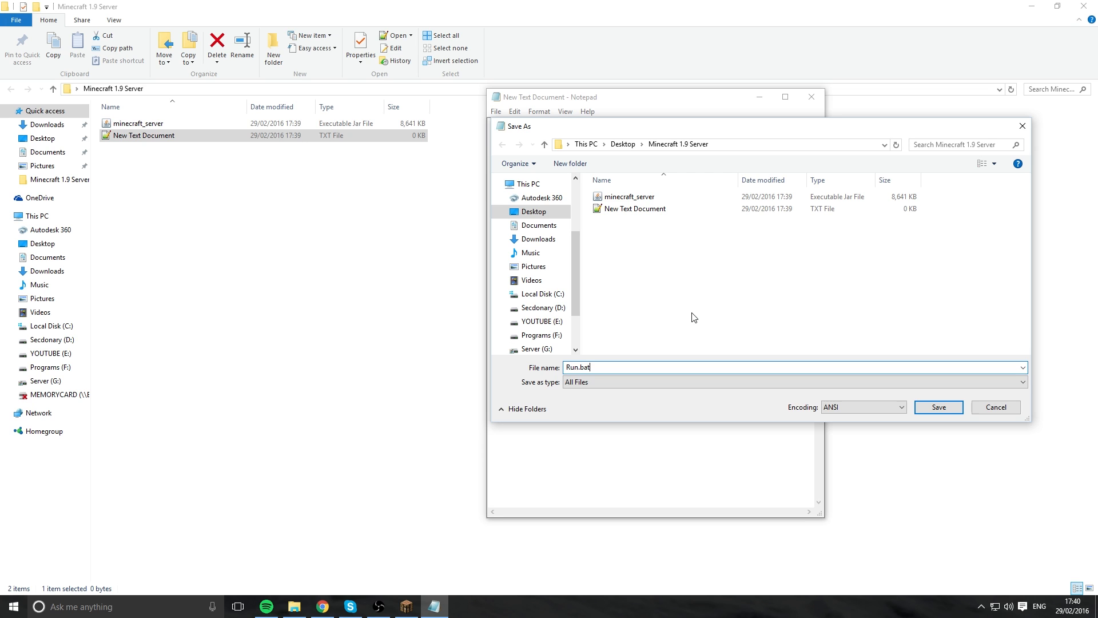
{"action": "left_click", "coordinate": [937, 407]}
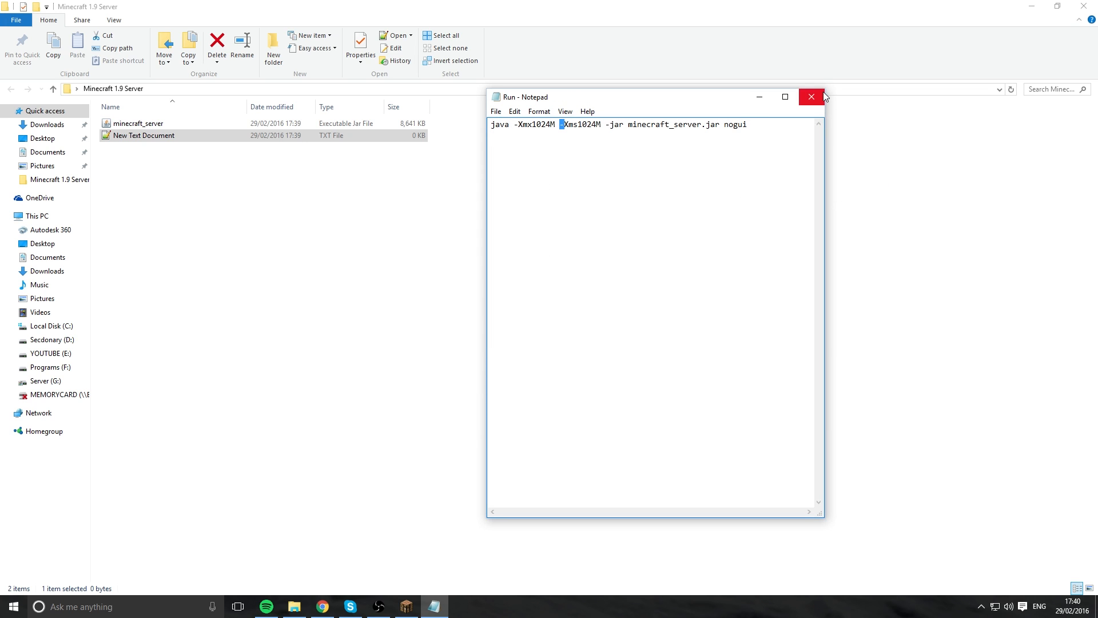
Delete New Text Document and run Run.bat once to generate logs, eula and server files
{"action": "left_click", "coordinate": [812, 96]}
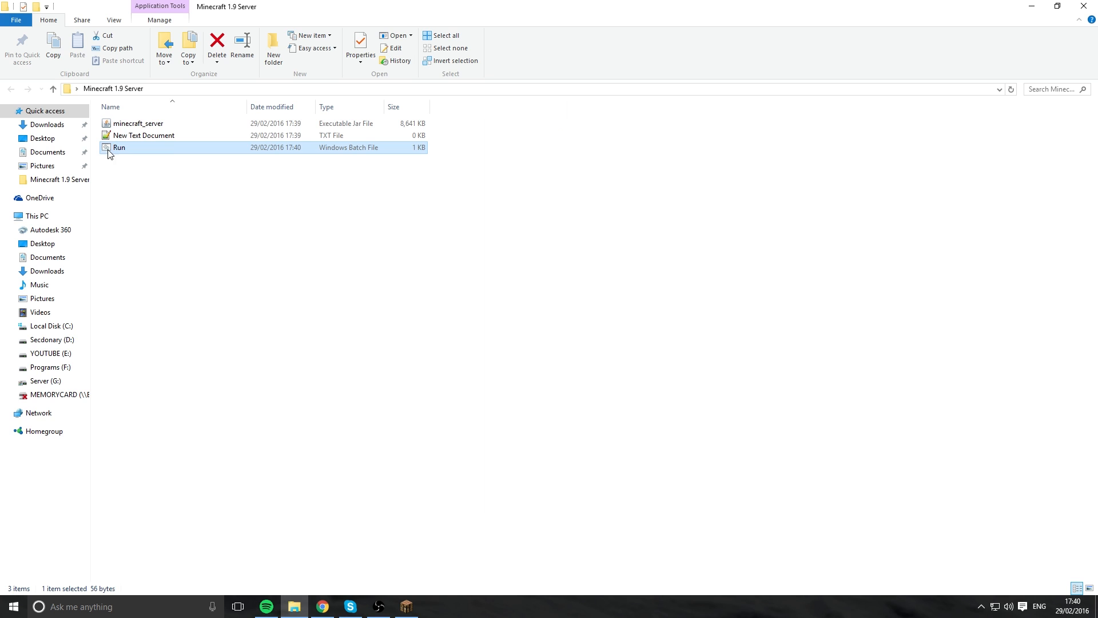
{"action": "key", "text": "Delete"}
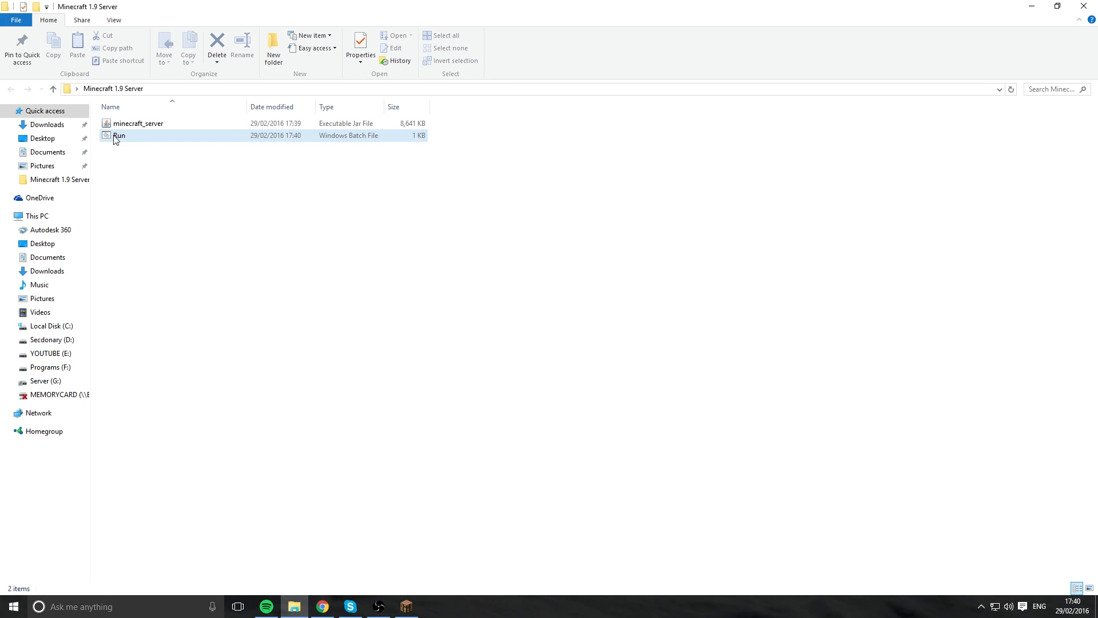
{"action": "left_click", "coordinate": [443, 256]}
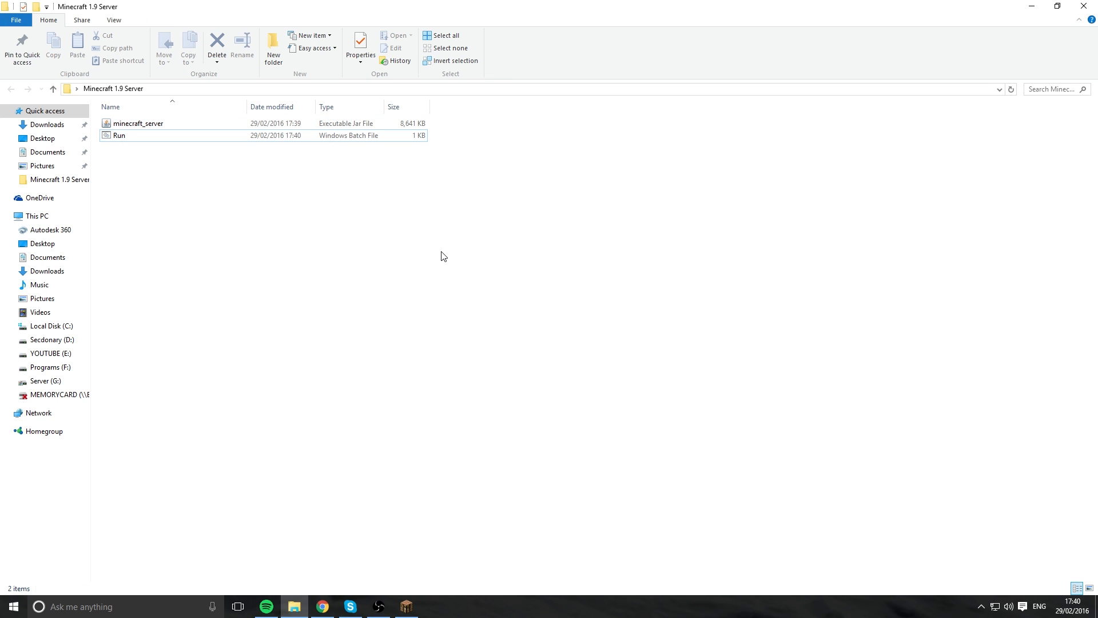
{"action": "left_click", "coordinate": [117, 135]}
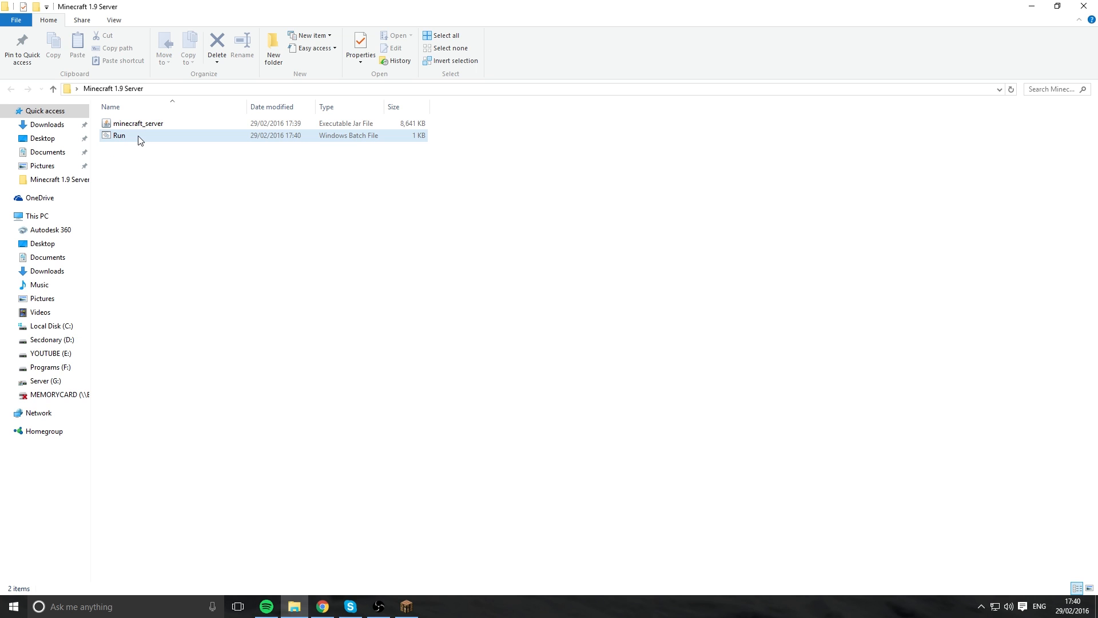
{"action": "double_click", "coordinate": [117, 135]}
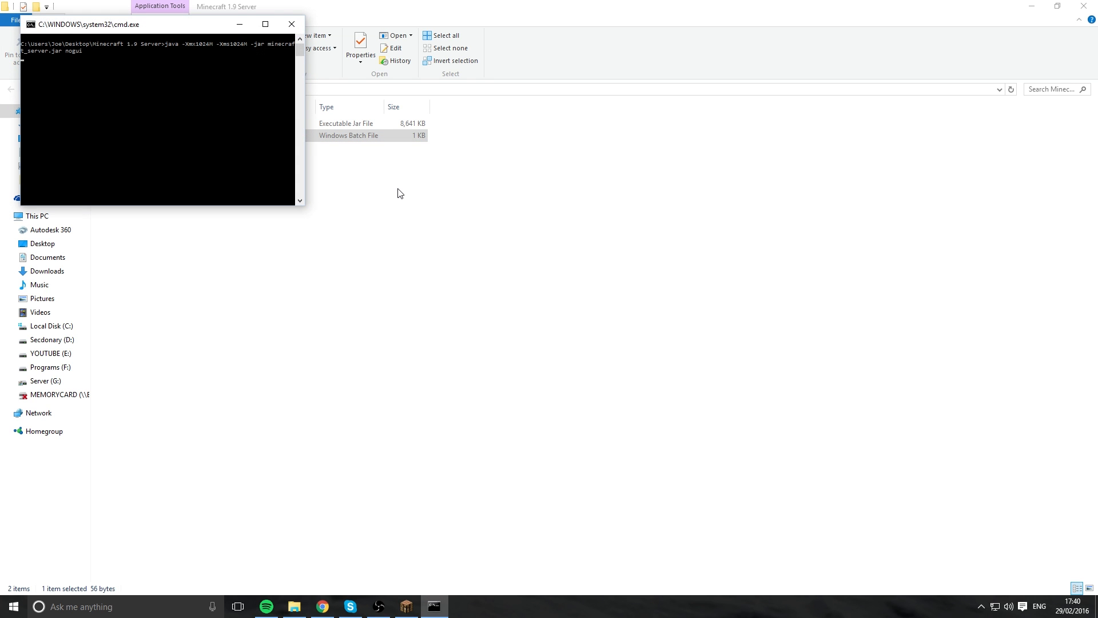
{"action": "left_click", "coordinate": [291, 24]}
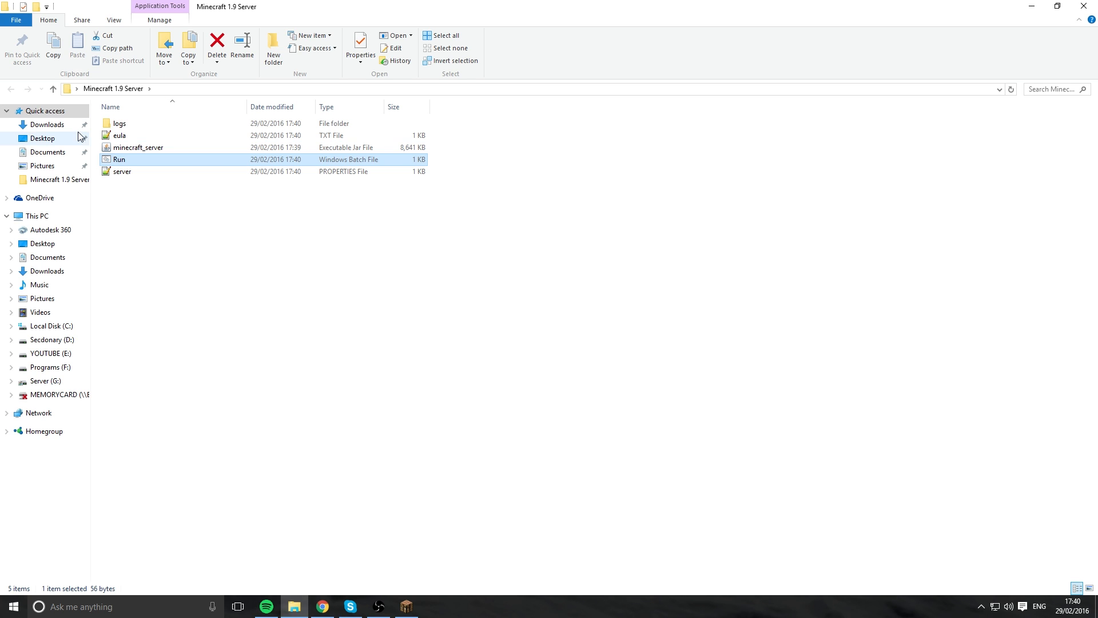
{"action": "mouse_move", "coordinate": [114, 136]}
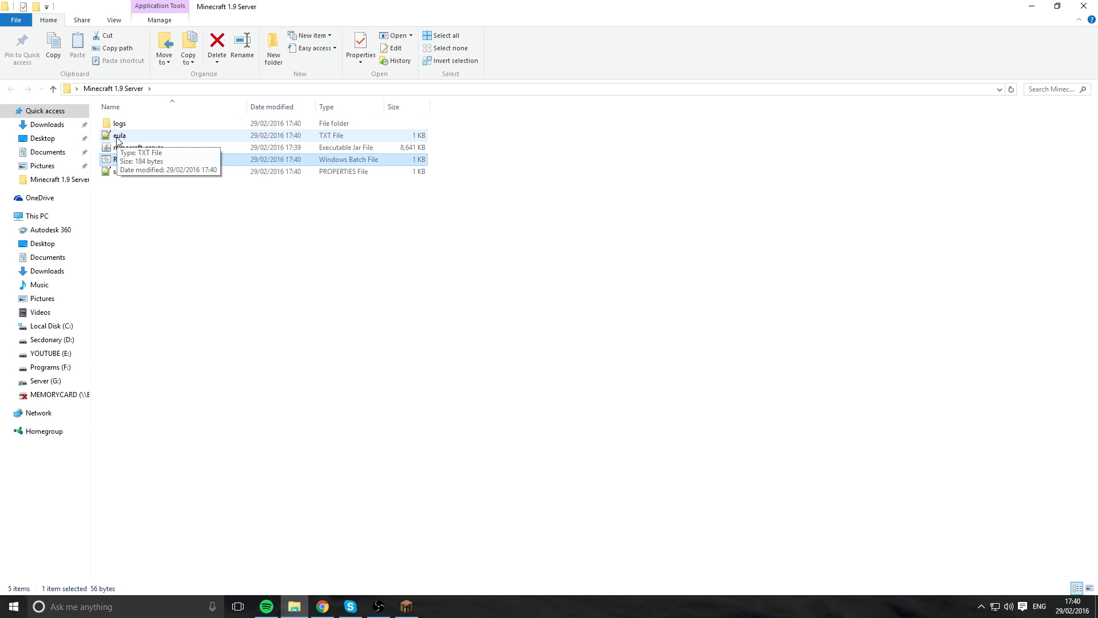
Change eula=false to eula=true in eula.txt and save it
{"action": "double_click", "coordinate": [117, 135]}
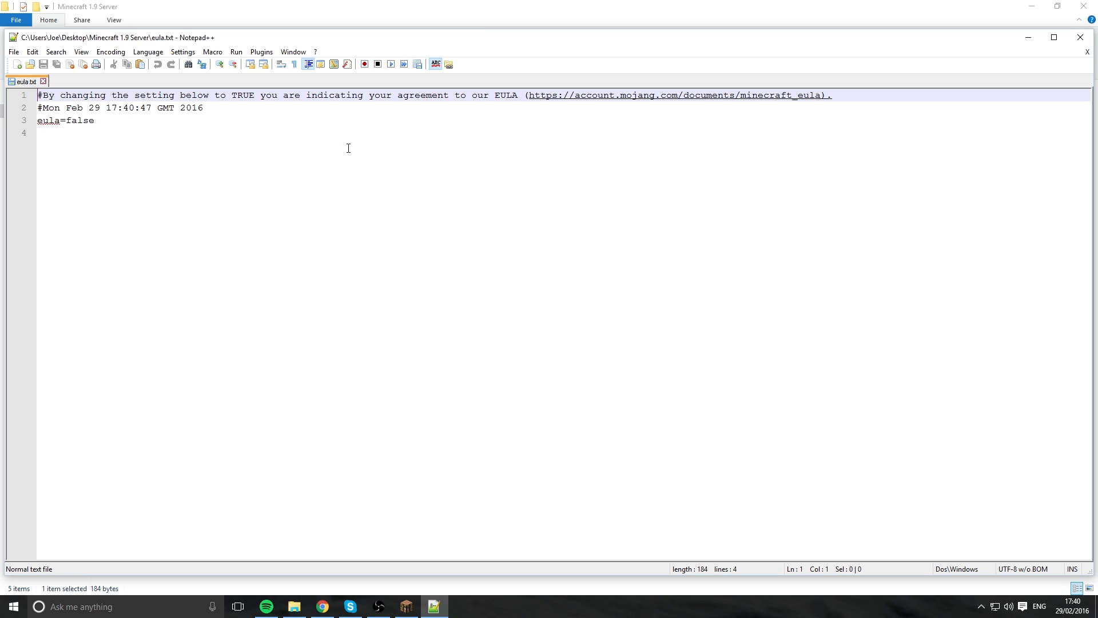
{"action": "left_click", "coordinate": [91, 121]}
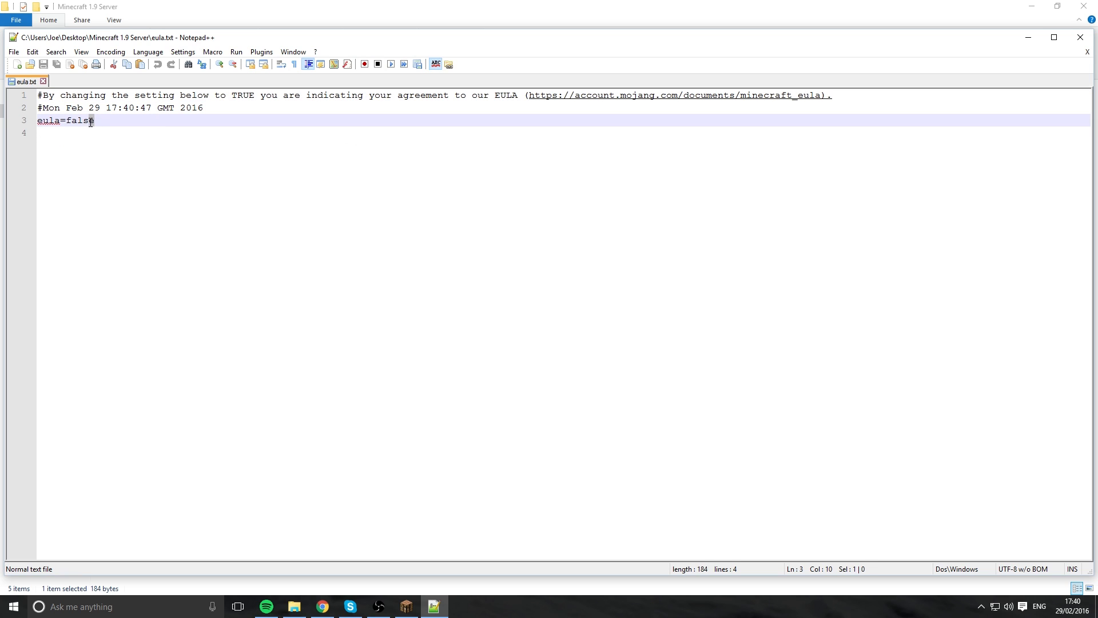
{"action": "type", "text": "t"}
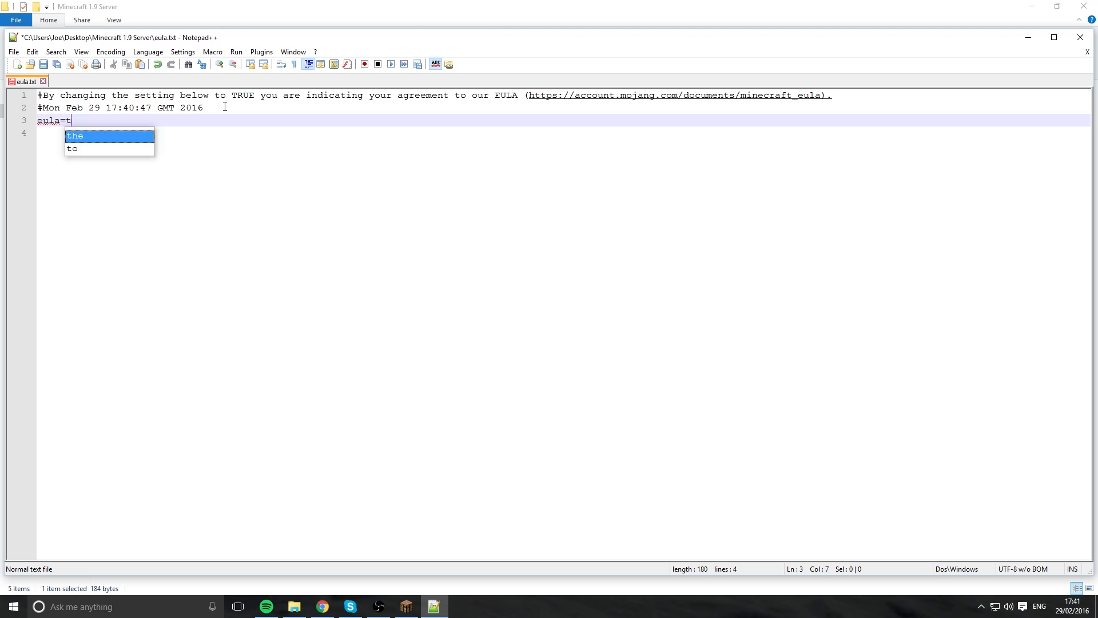
{"action": "type", "text": "rue"}
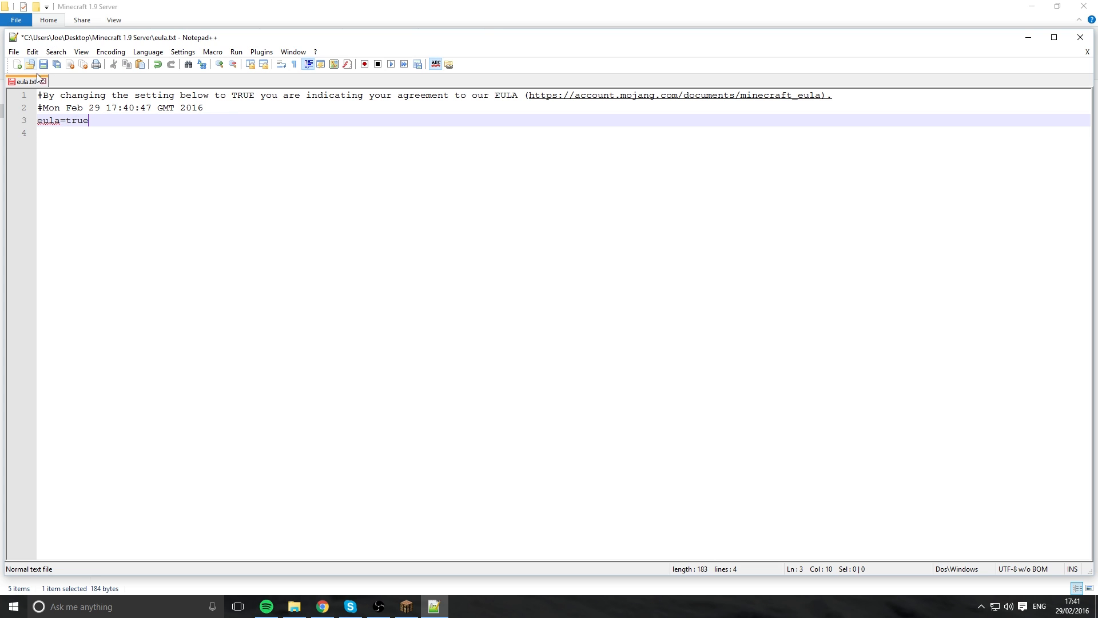
{"action": "left_click", "coordinate": [294, 606]}
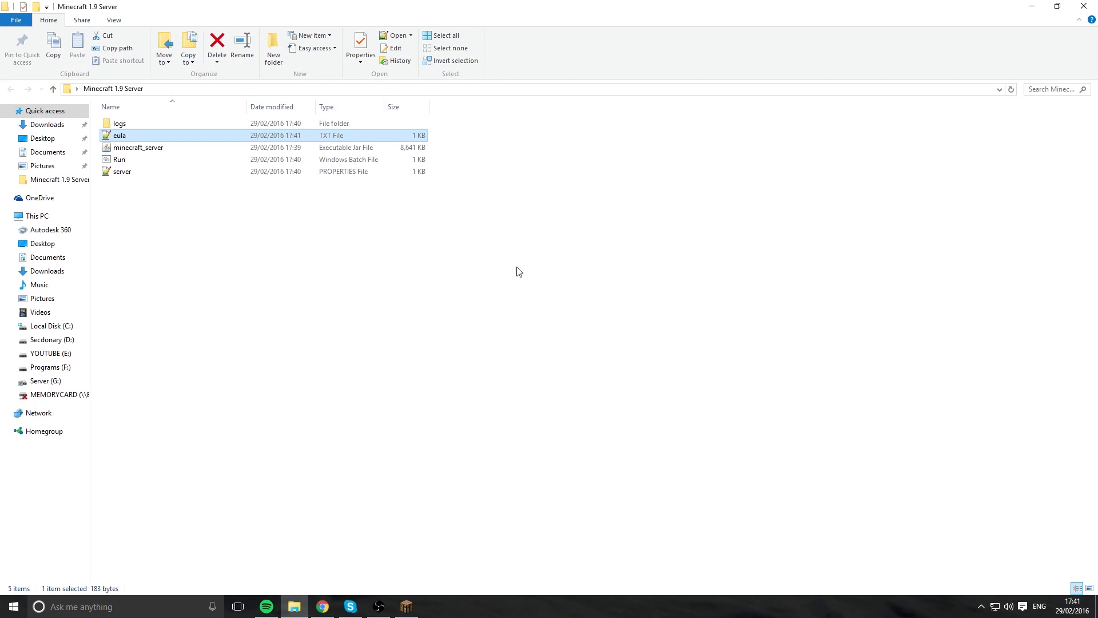
{"action": "mouse_move", "coordinate": [120, 135]}
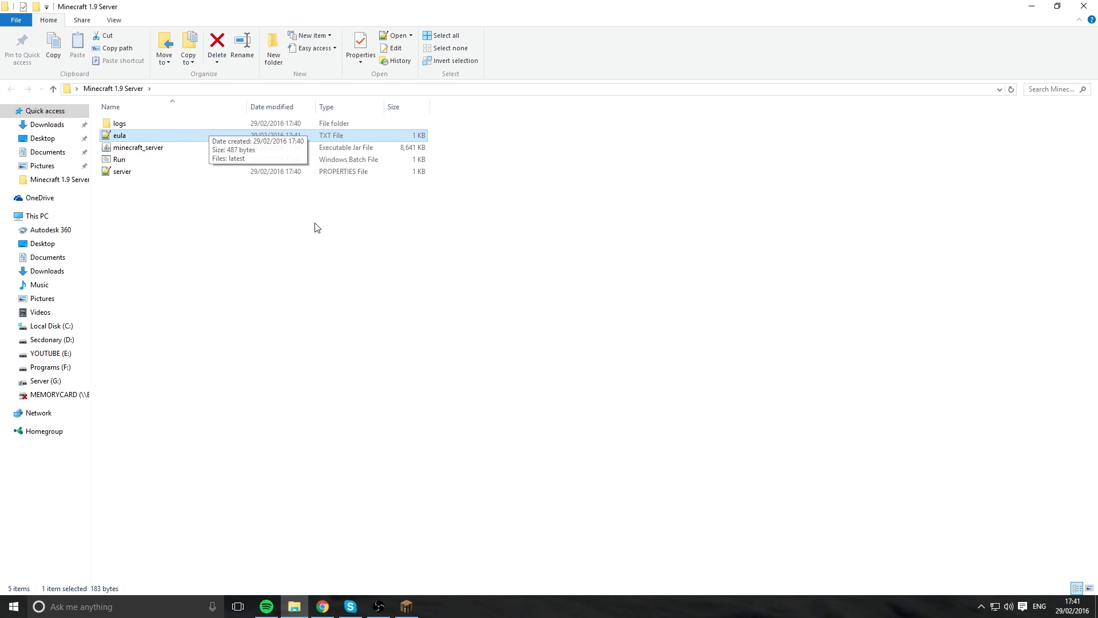
Launch Run.bat again so the server prepares the spawn area and reports Done
{"action": "double_click", "coordinate": [120, 159]}
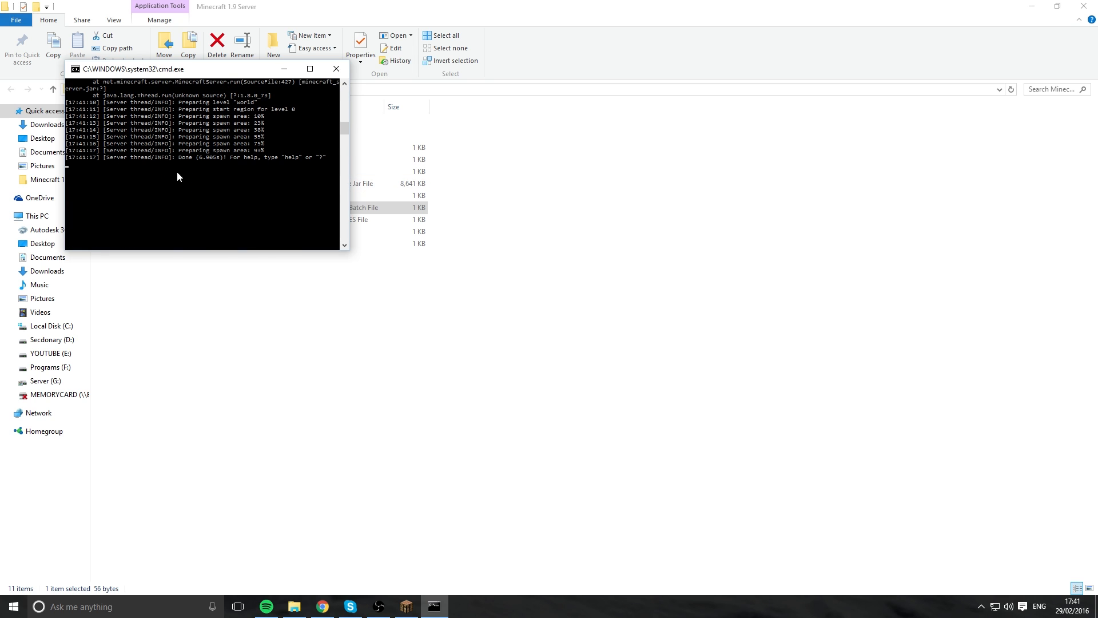
{"action": "mouse_move", "coordinate": [218, 185]}
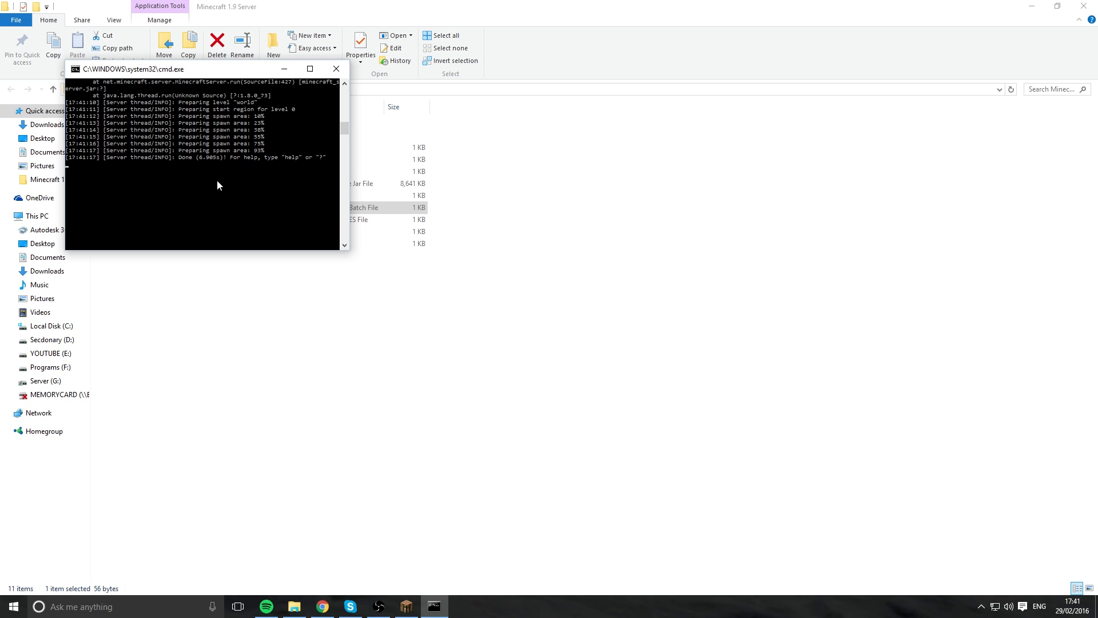
{"action": "mouse_move", "coordinate": [109, 526]}
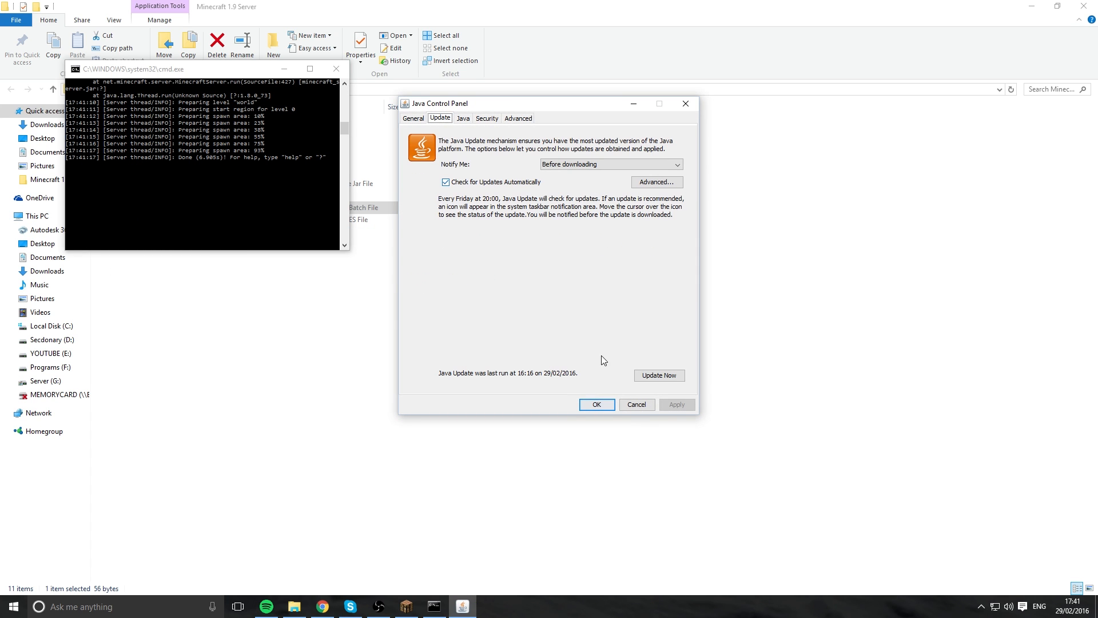
{"action": "left_click", "coordinate": [658, 375]}
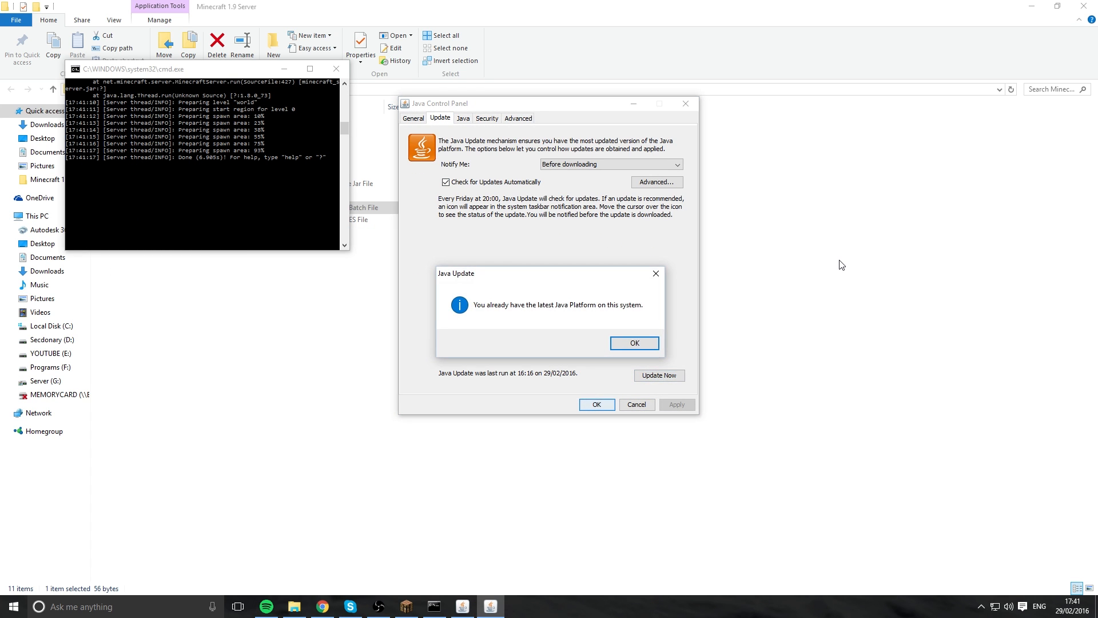
{"action": "left_click", "coordinate": [633, 343]}
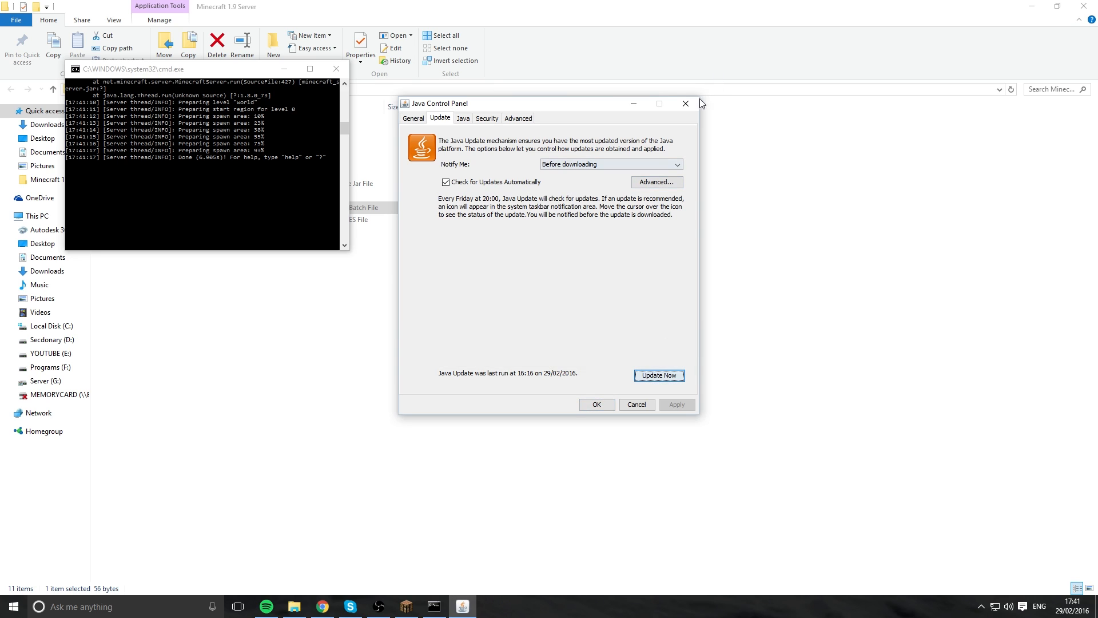
{"action": "left_click", "coordinate": [685, 103]}
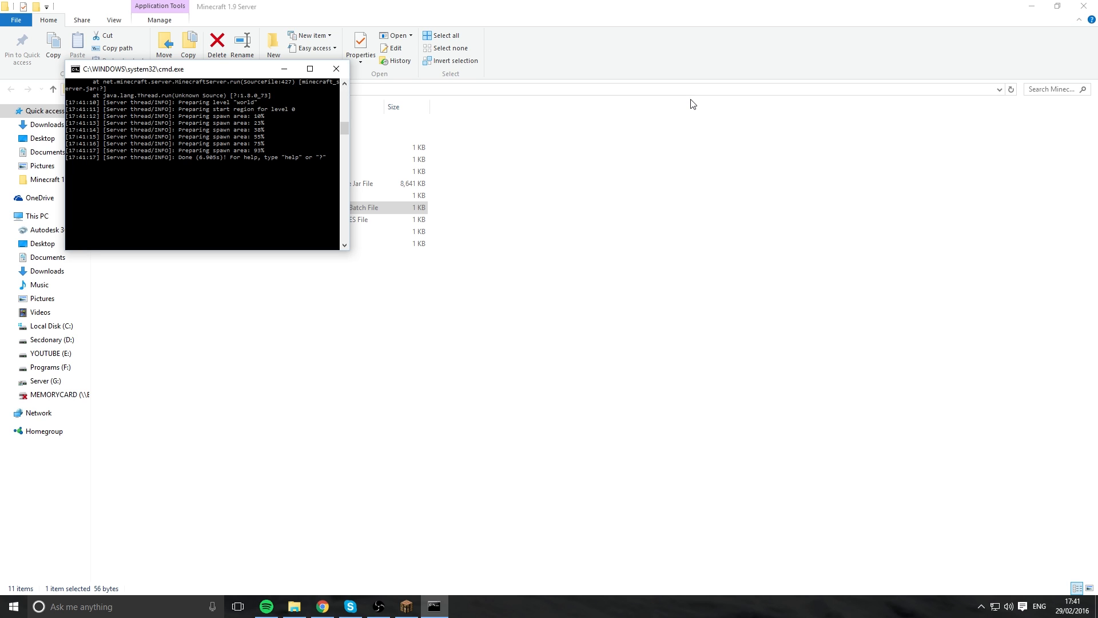
{"action": "mouse_move", "coordinate": [407, 602]}
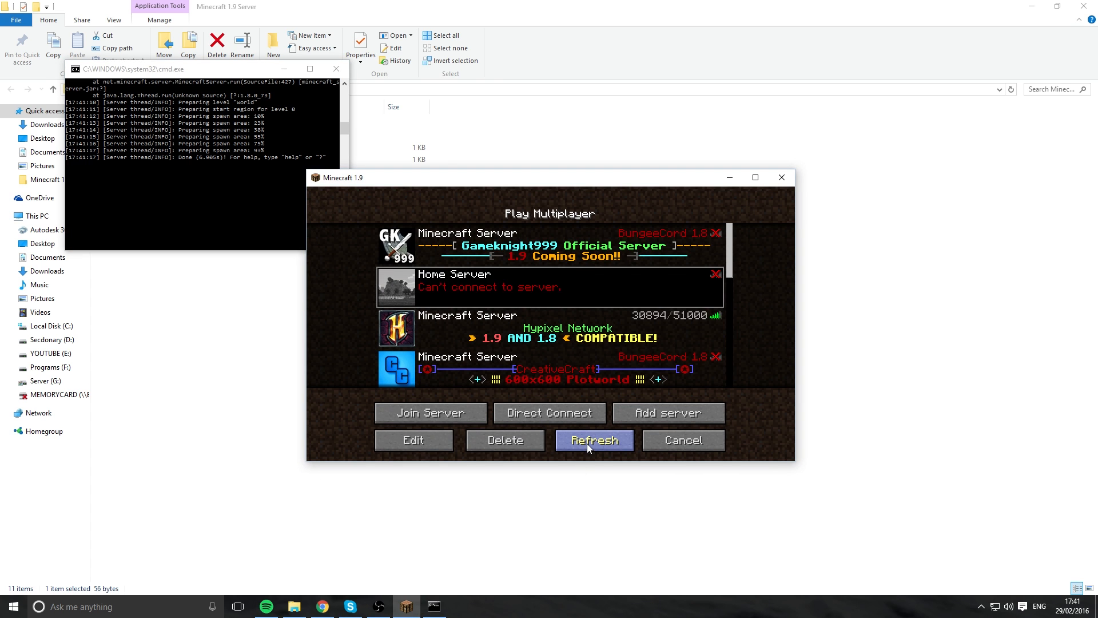
Join the localhost server through Direct Connect after refreshing the server list
{"action": "left_click", "coordinate": [413, 440]}
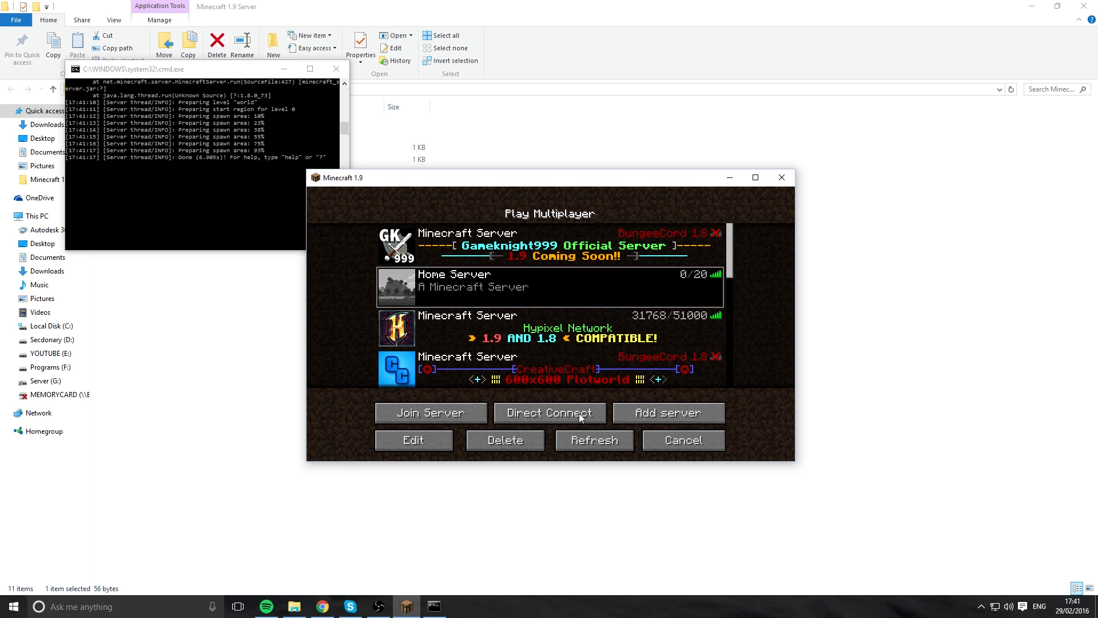
{"action": "left_click", "coordinate": [549, 411]}
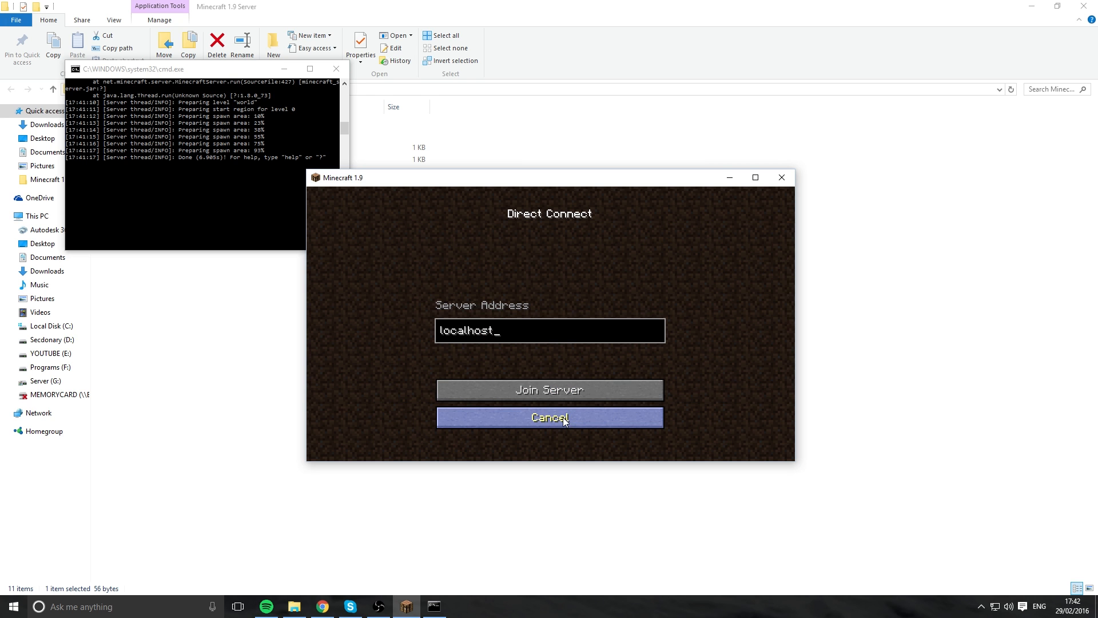
{"action": "left_click", "coordinate": [550, 389]}
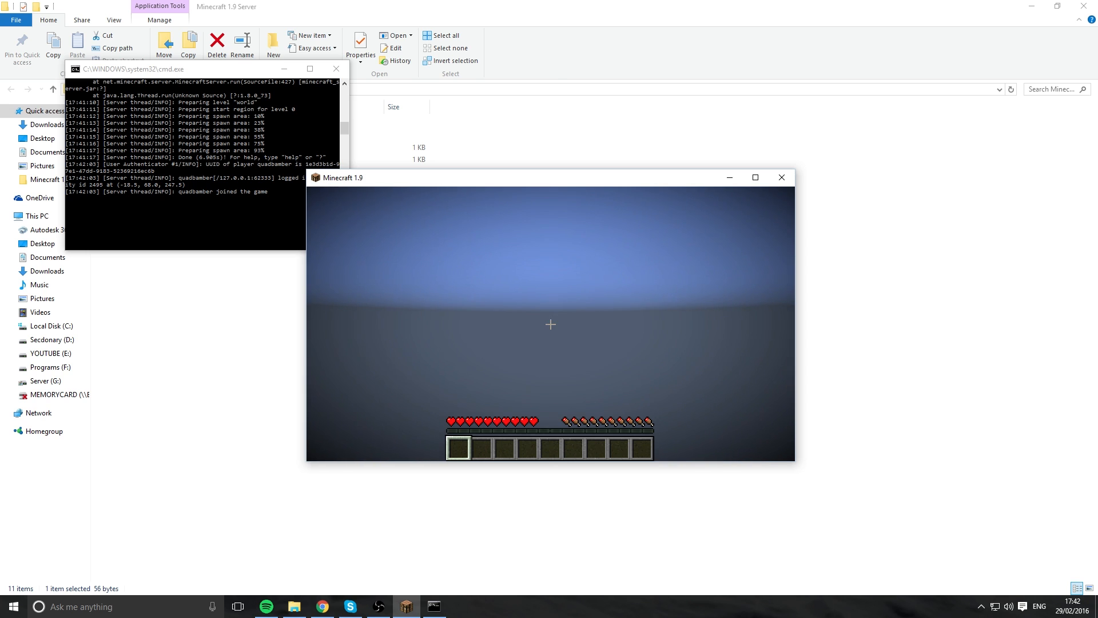
Op the player from the server console and switch to Creative mode in-game
{"action": "key", "text": "Escape"}
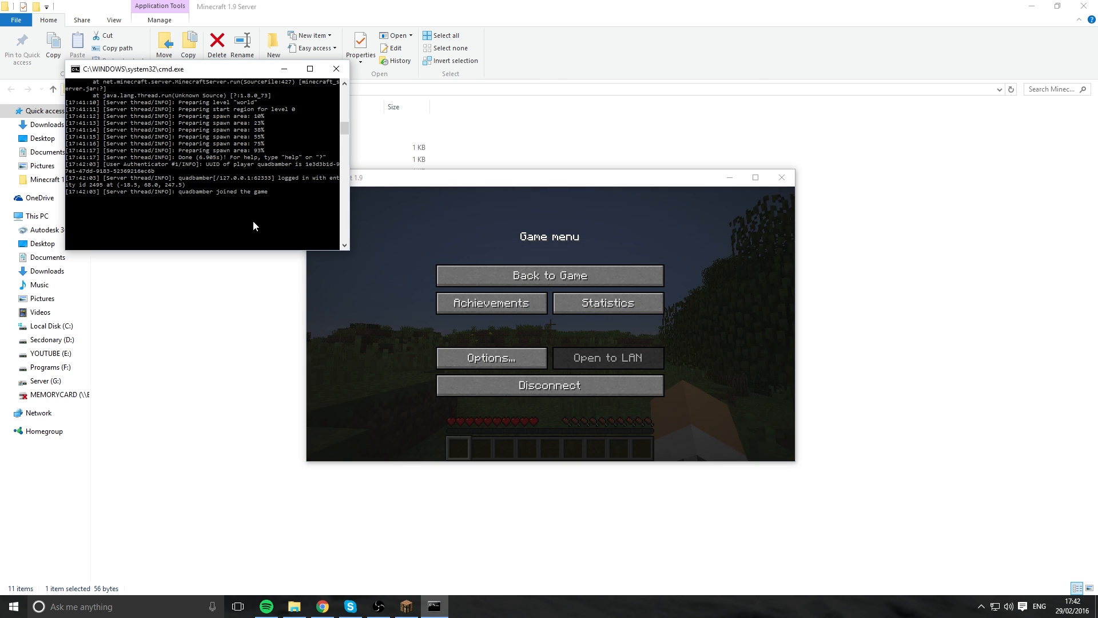
{"action": "type", "text": "op quadbamber"}
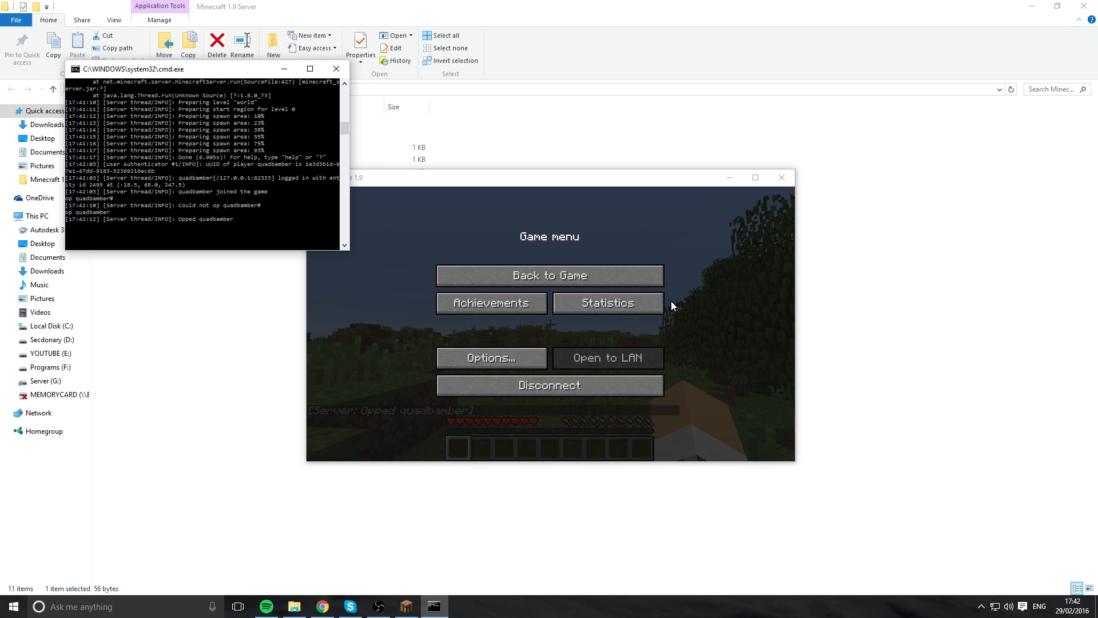
{"action": "left_click", "coordinate": [549, 274]}
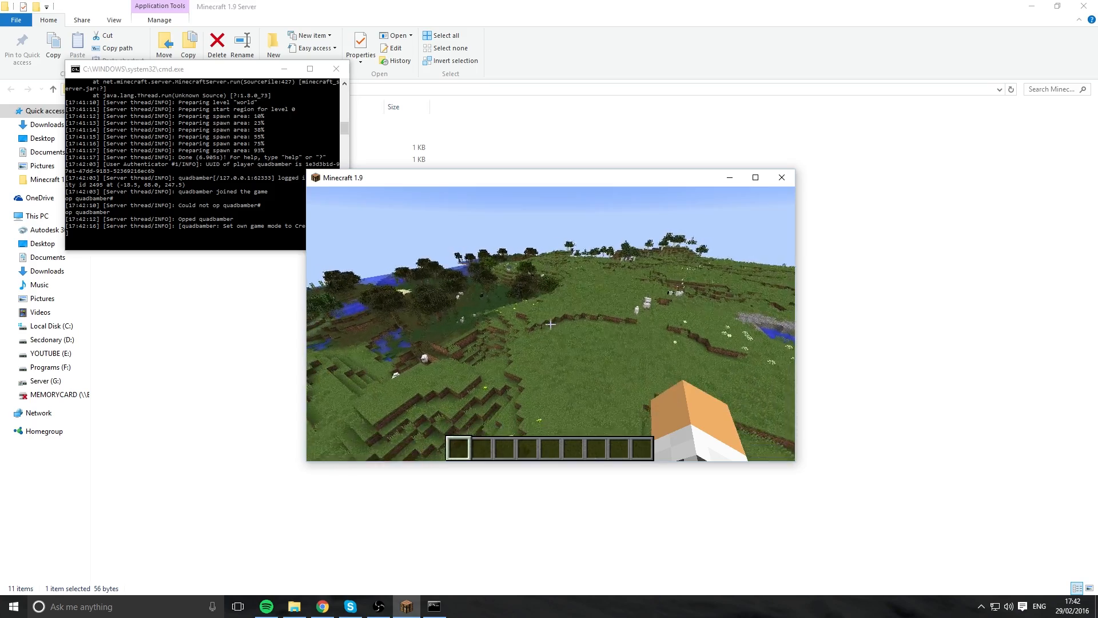
{"action": "mouse_move", "coordinate": [552, 324]}
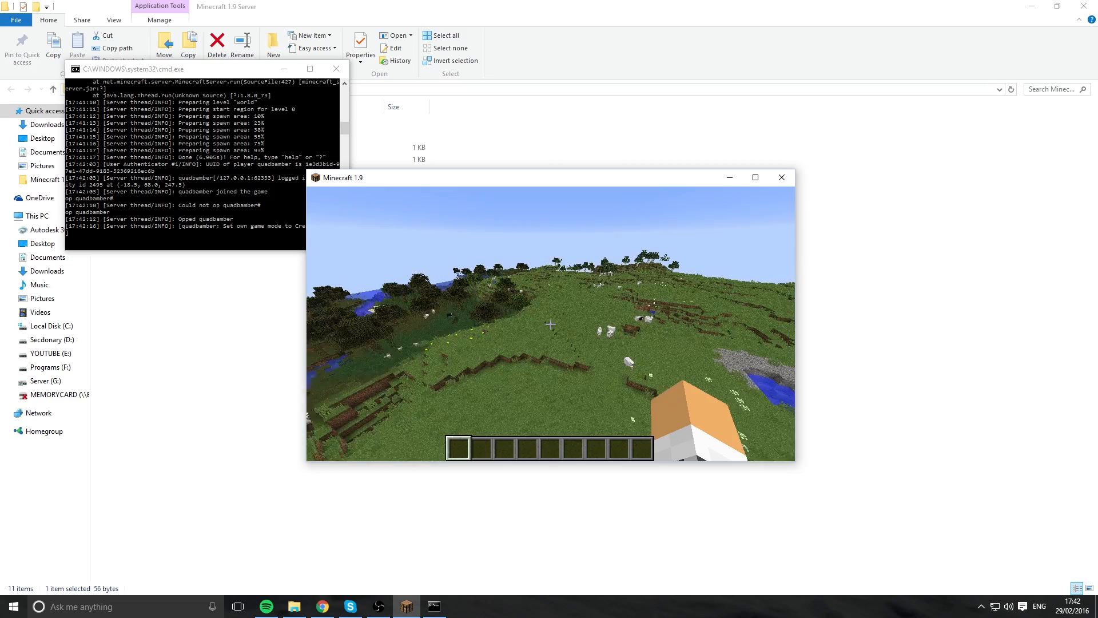
{"action": "mouse_move", "coordinate": [550, 325]}
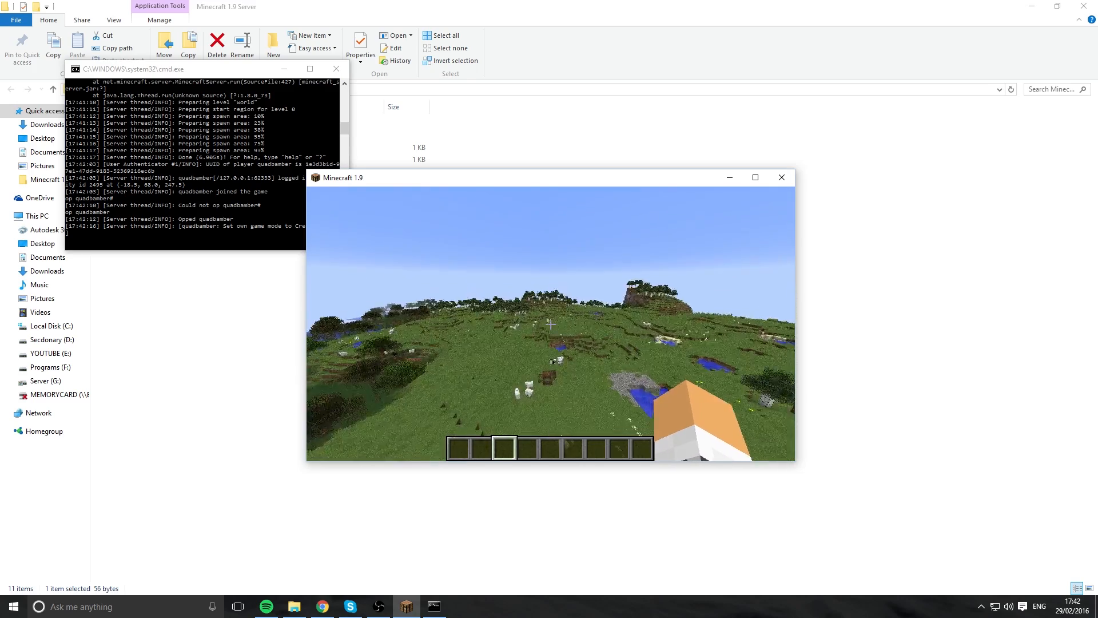
{"action": "key", "text": "Escape"}
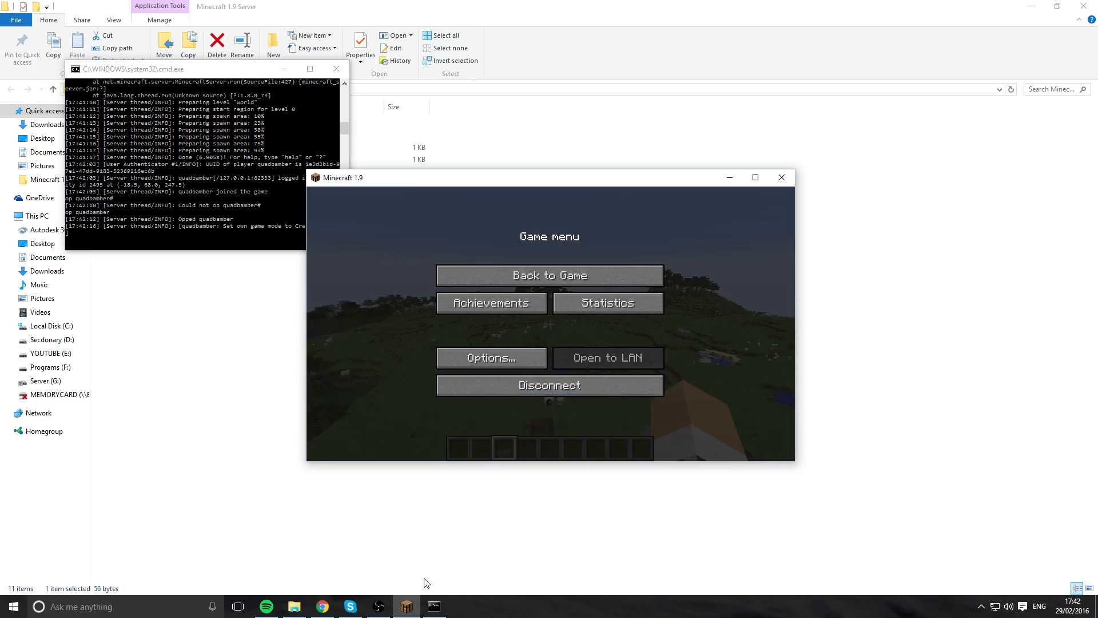
Open the Minecraft Wiki server setup tutorial at Configuring from the command line
{"action": "left_click", "coordinate": [321, 606]}
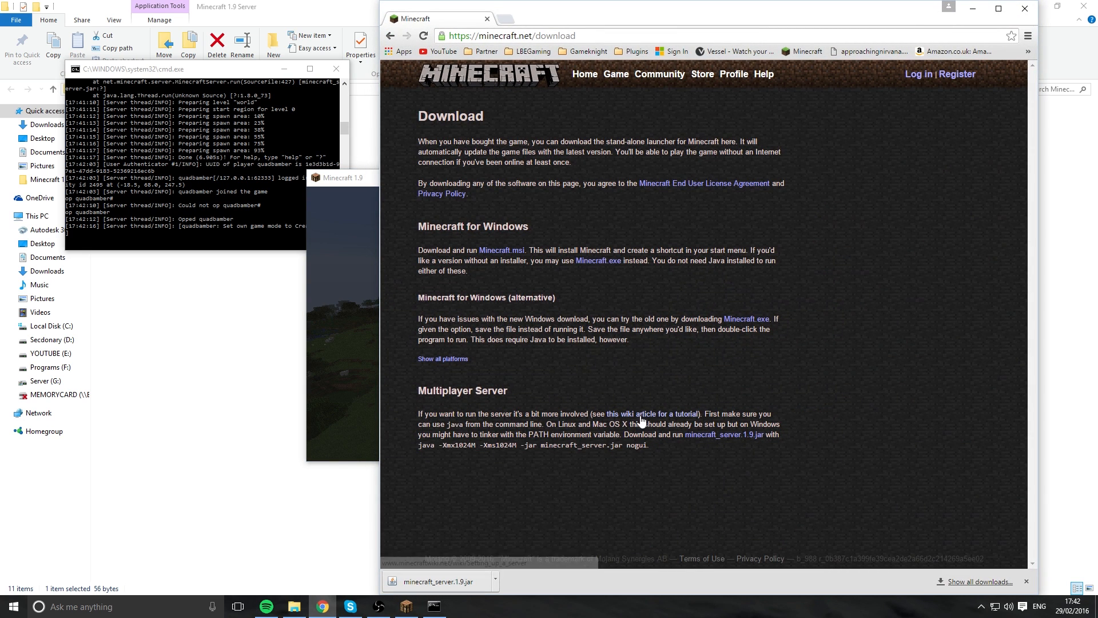
{"action": "left_click", "coordinate": [645, 414]}
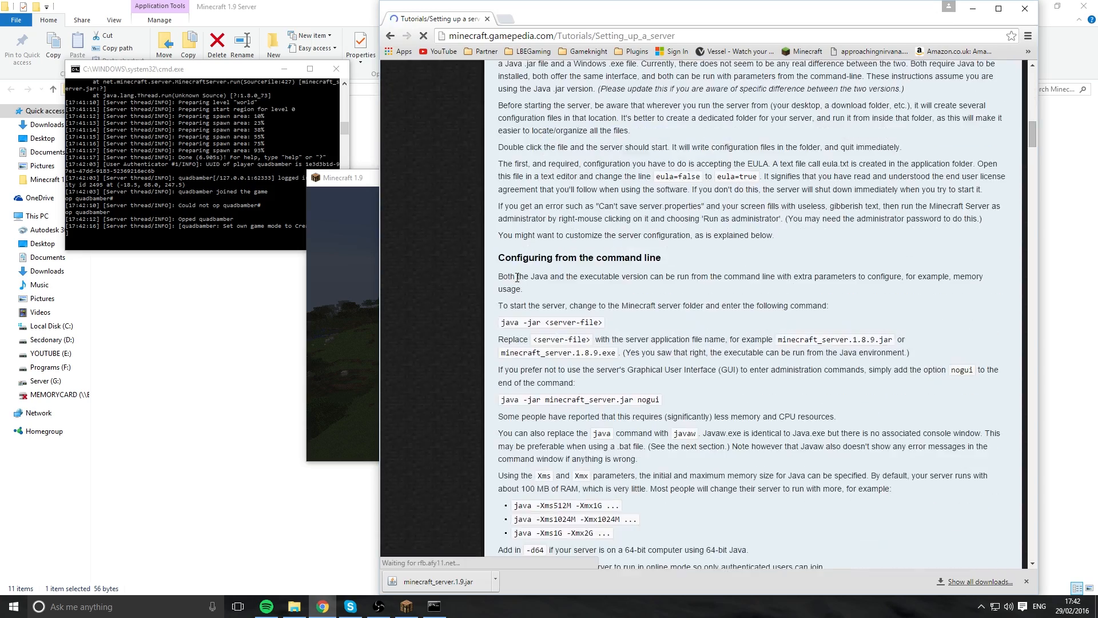
{"action": "scroll", "scroll_direction": "down", "scroll_amount": 3}
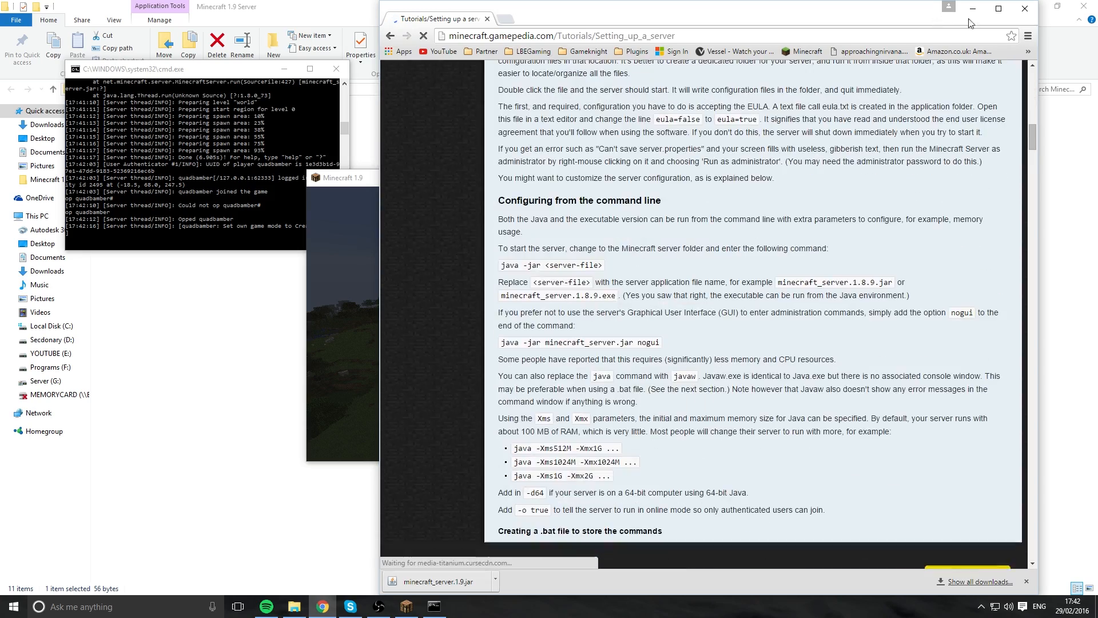